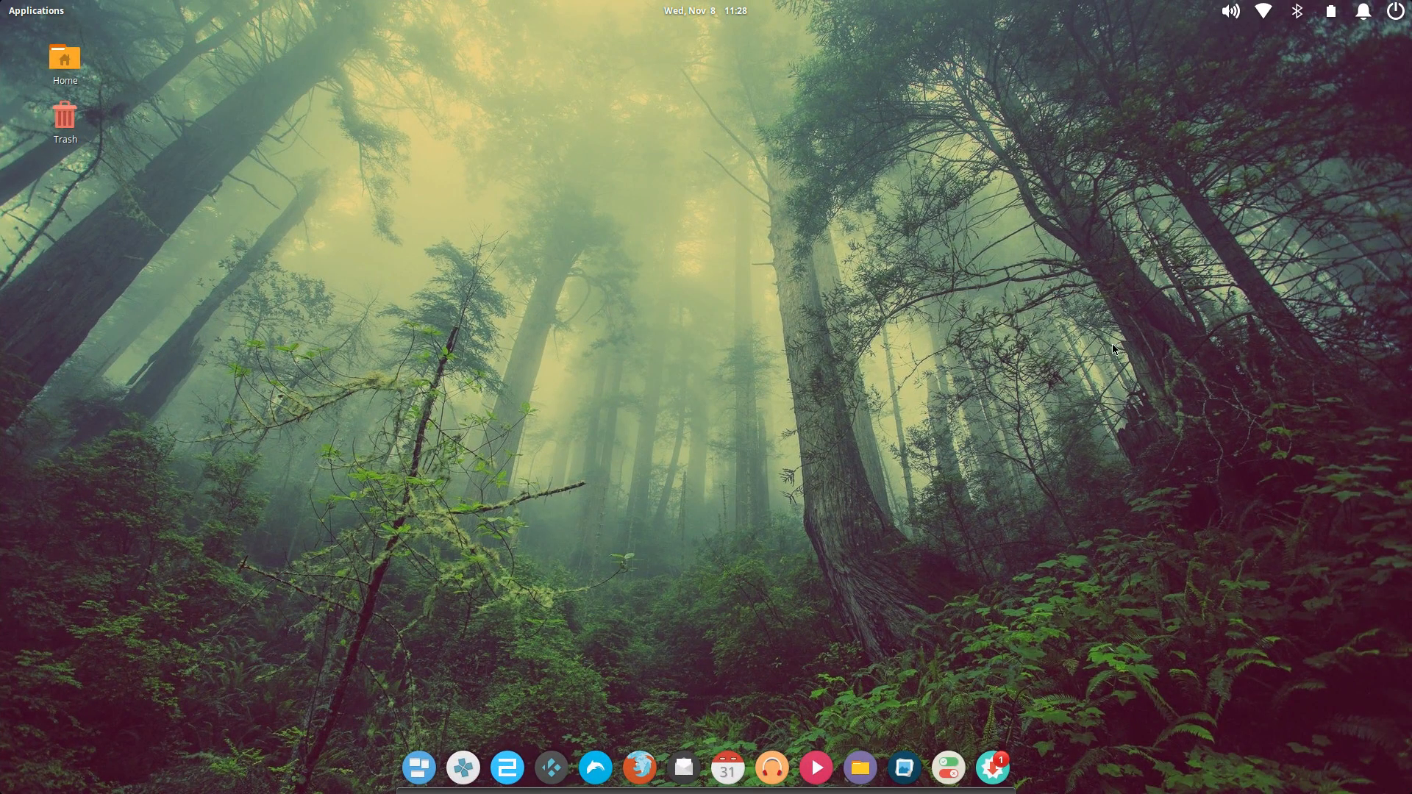
mouse_move(650, 396)
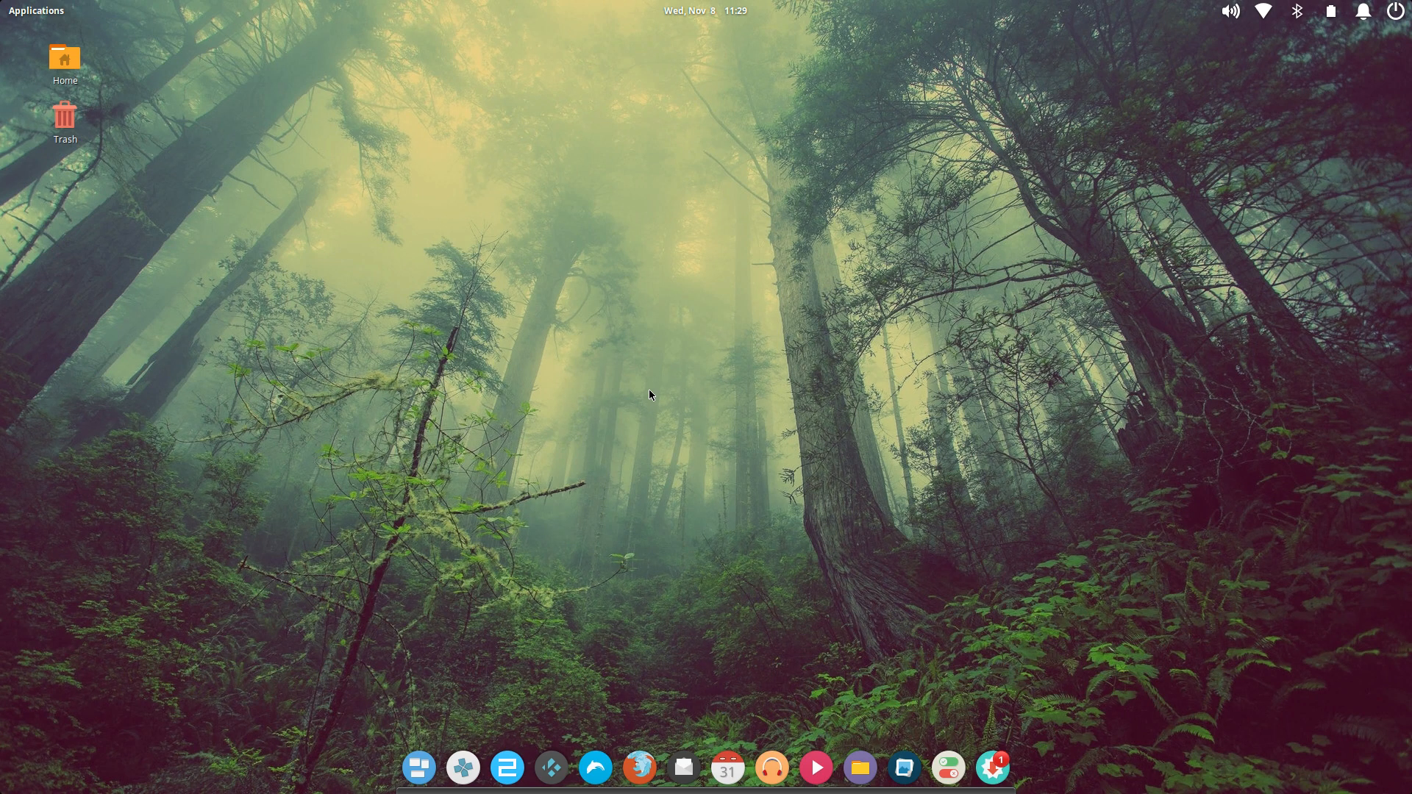
mouse_move(668, 372)
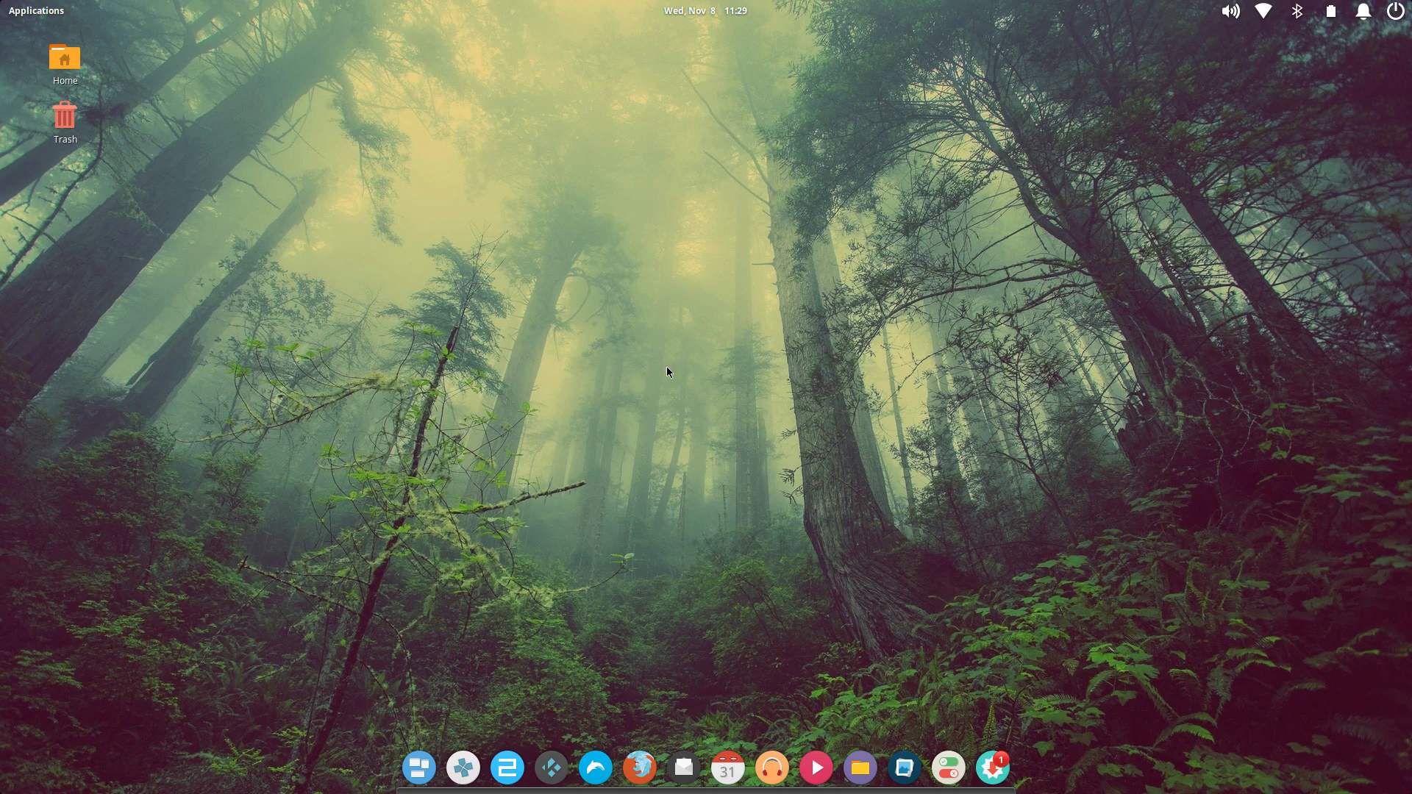
- Launch the app store from the applications menu and browse its System category
left_click(29, 9)
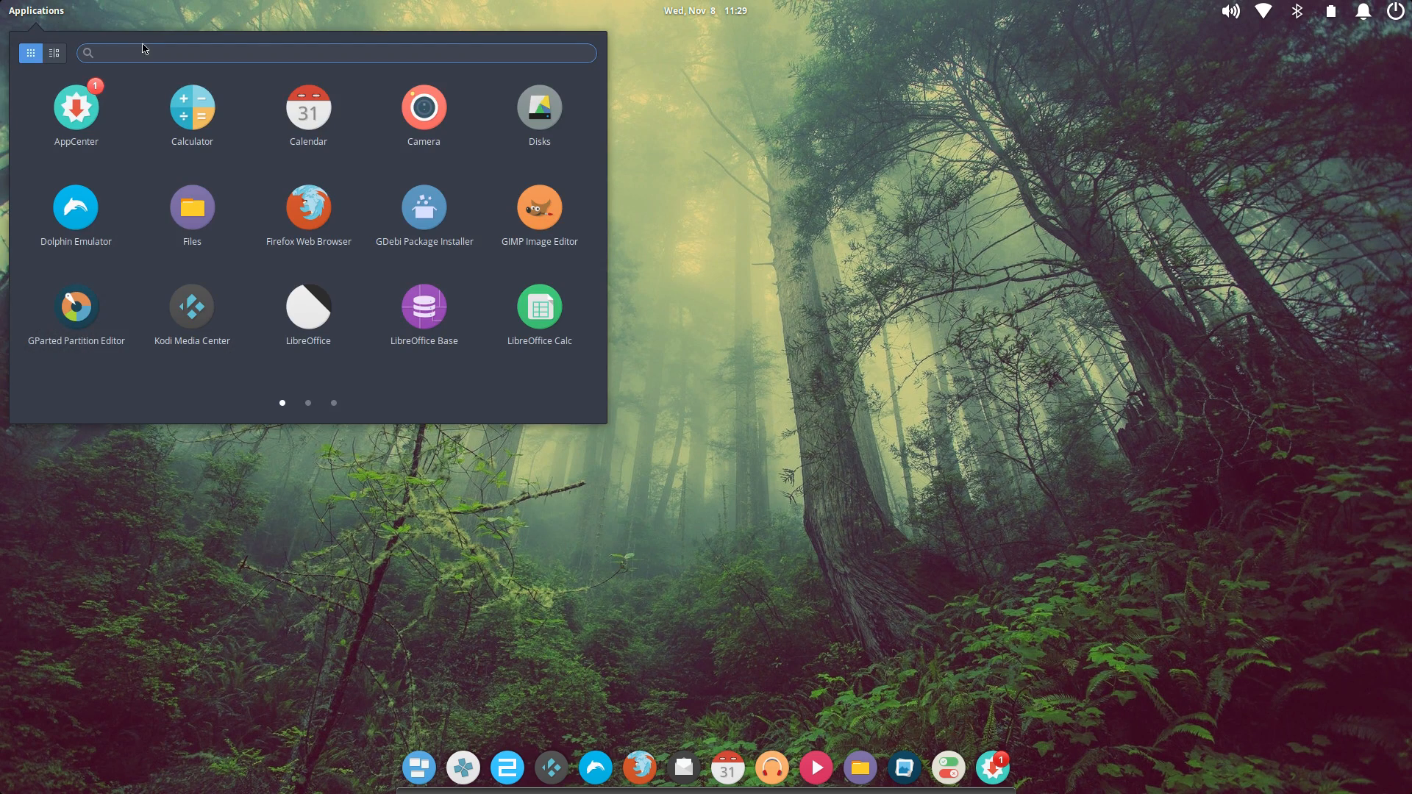
type("li")
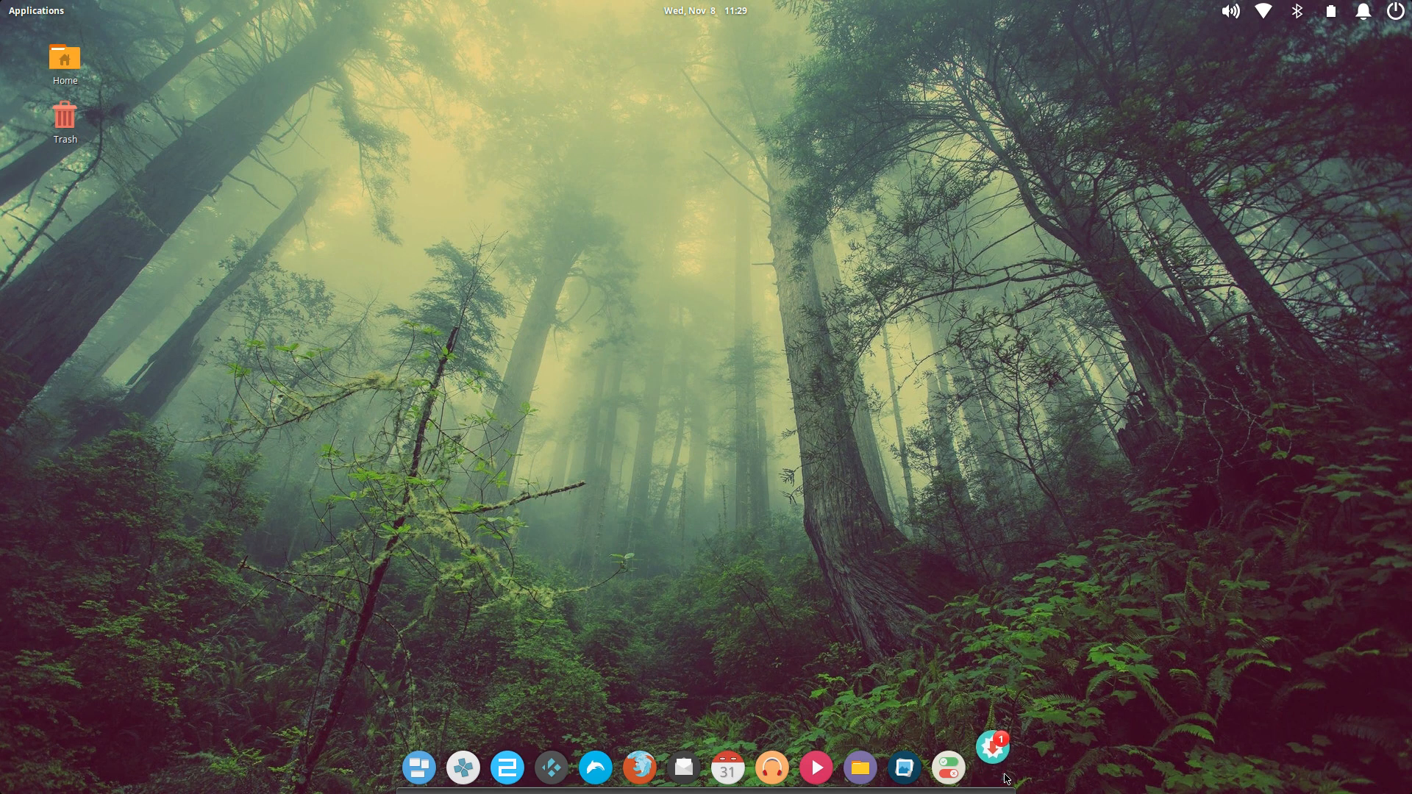
left_click(992, 746)
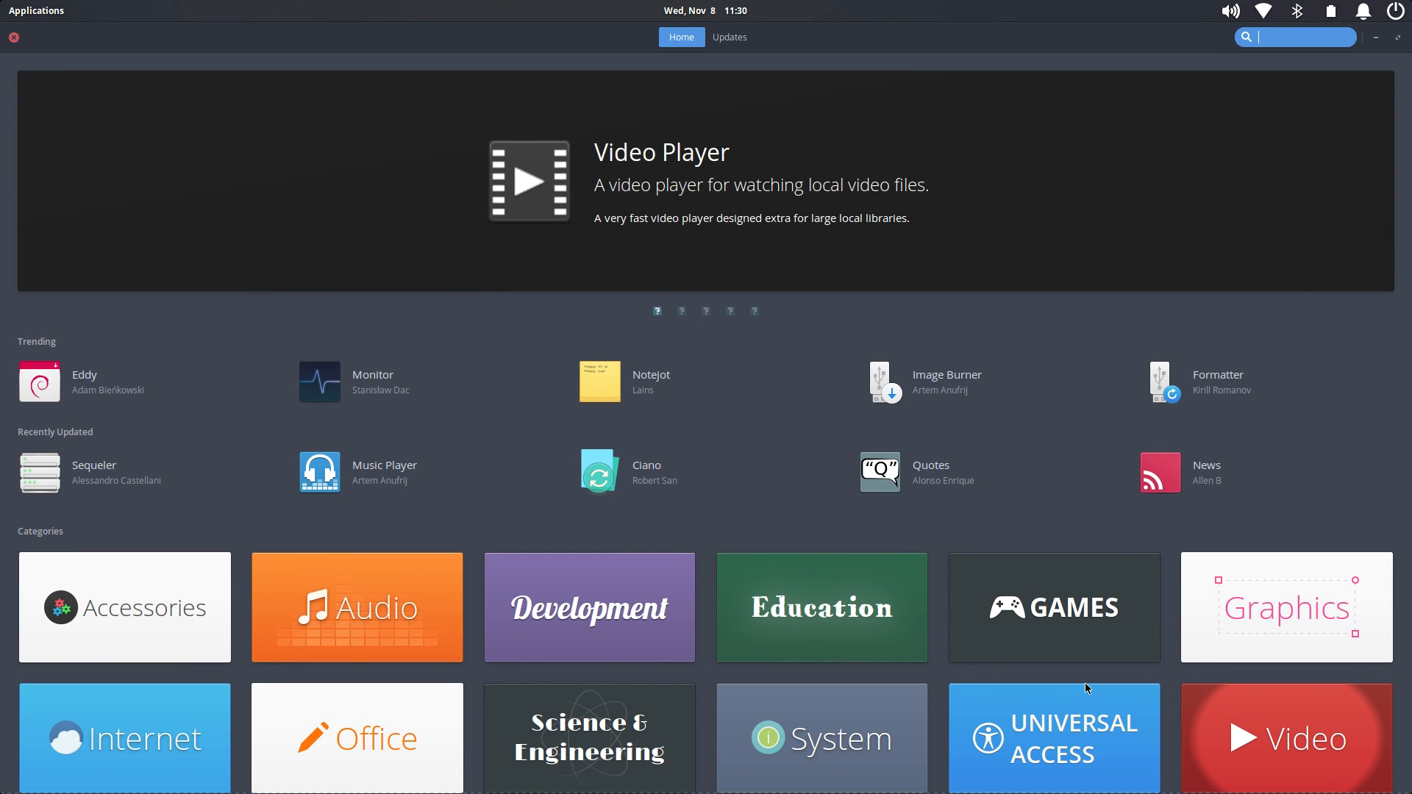
mouse_move(826, 640)
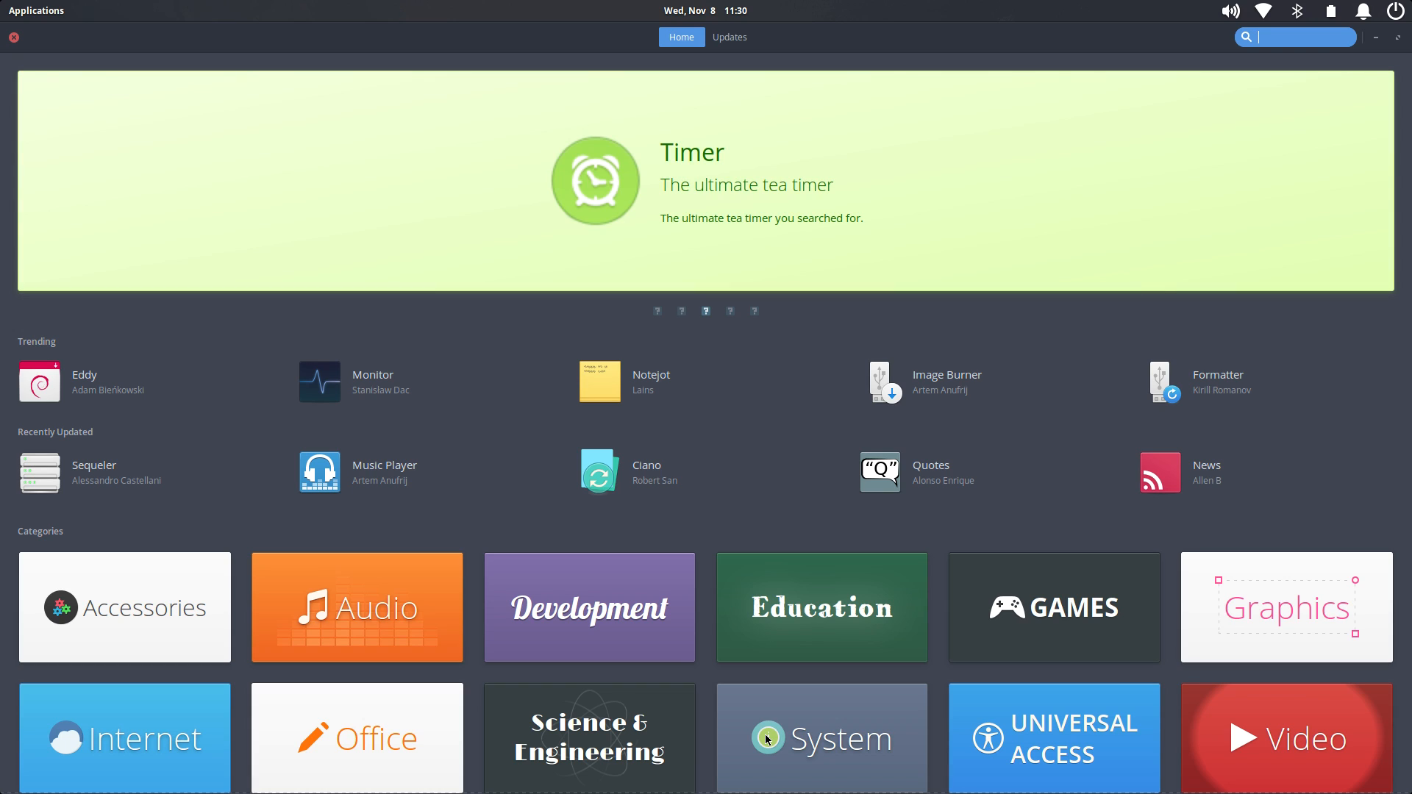
left_click(16, 38)
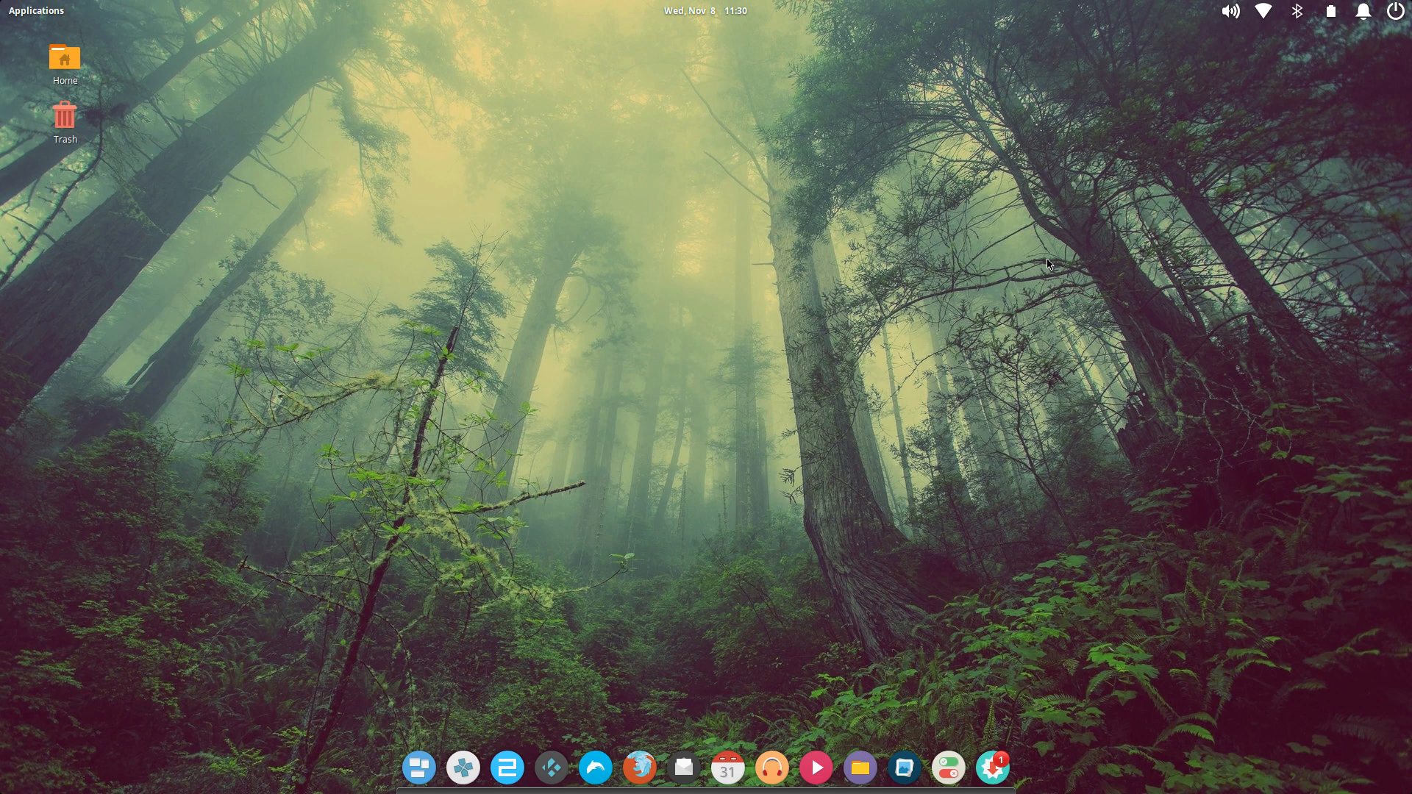
- Run the 64-bit Geekbench binary from Downloads > Geekbench-4.2.0-Linux
left_click(30, 10)
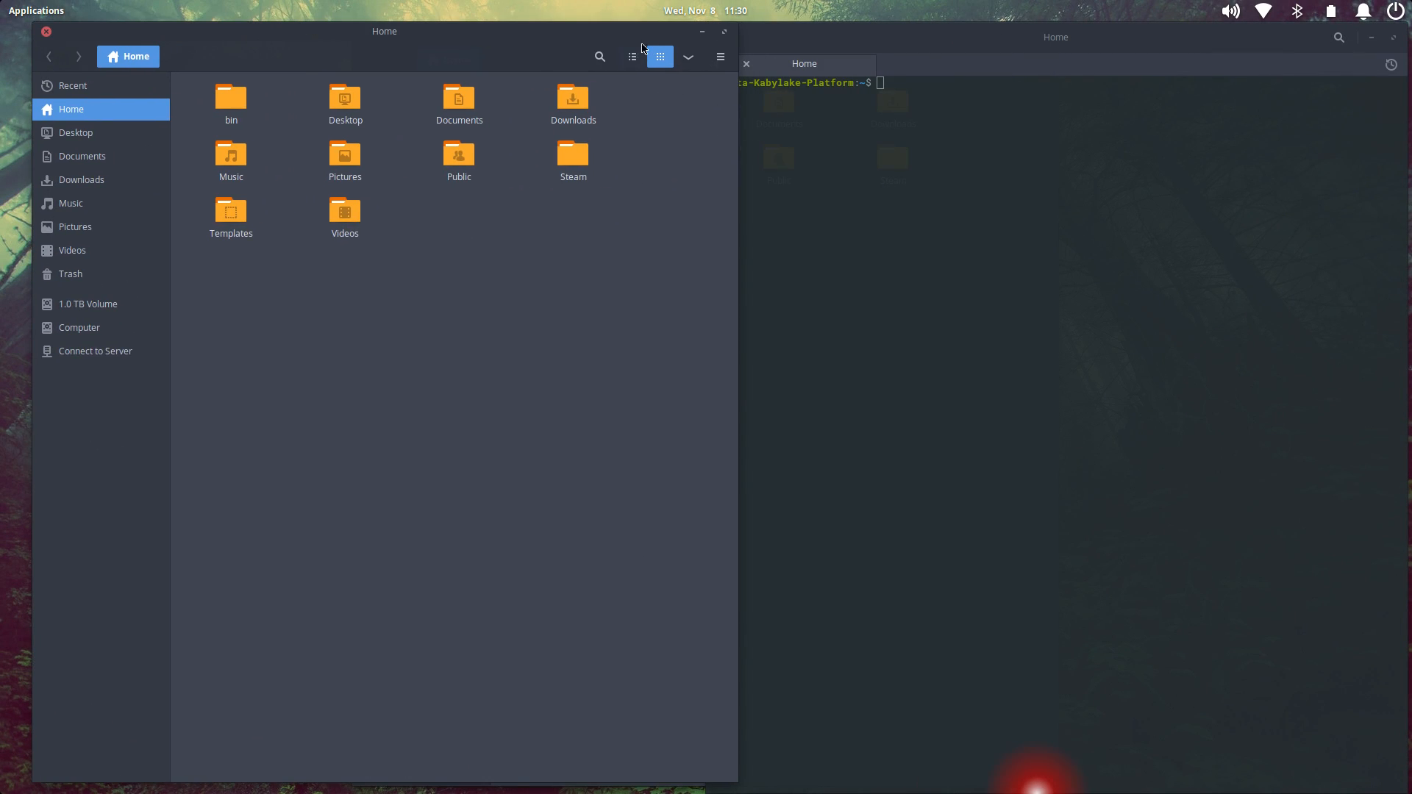
left_click(573, 99)
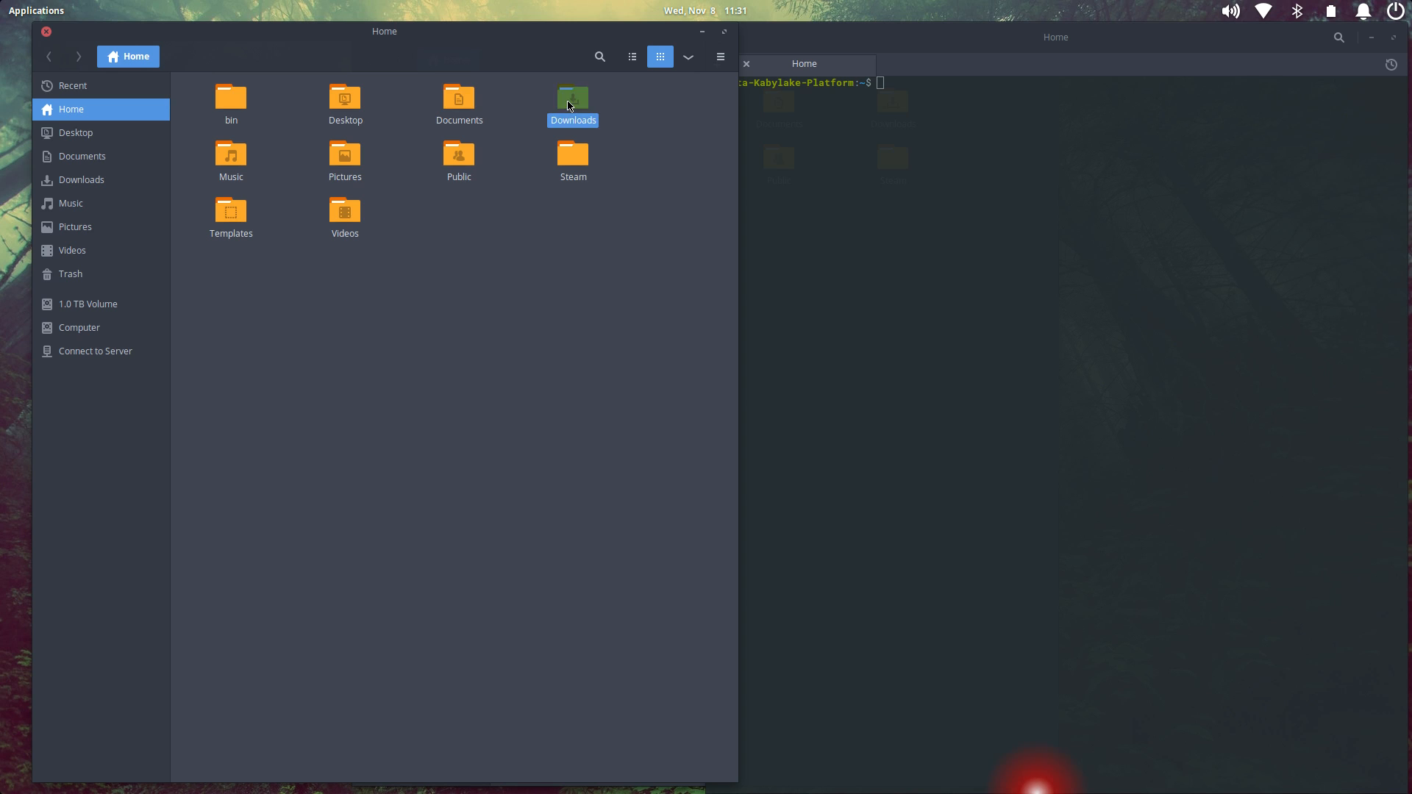
double_click(573, 98)
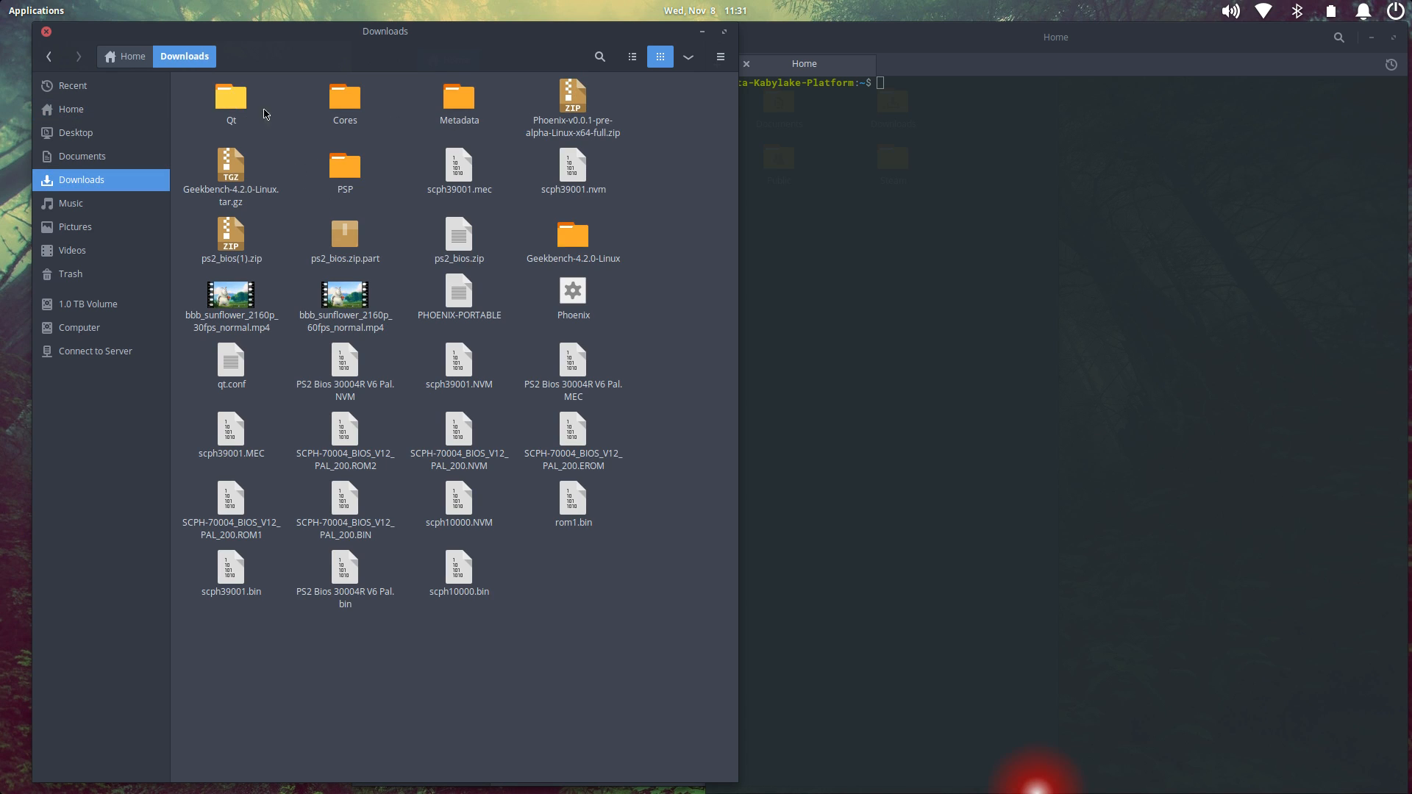
double_click(572, 234)
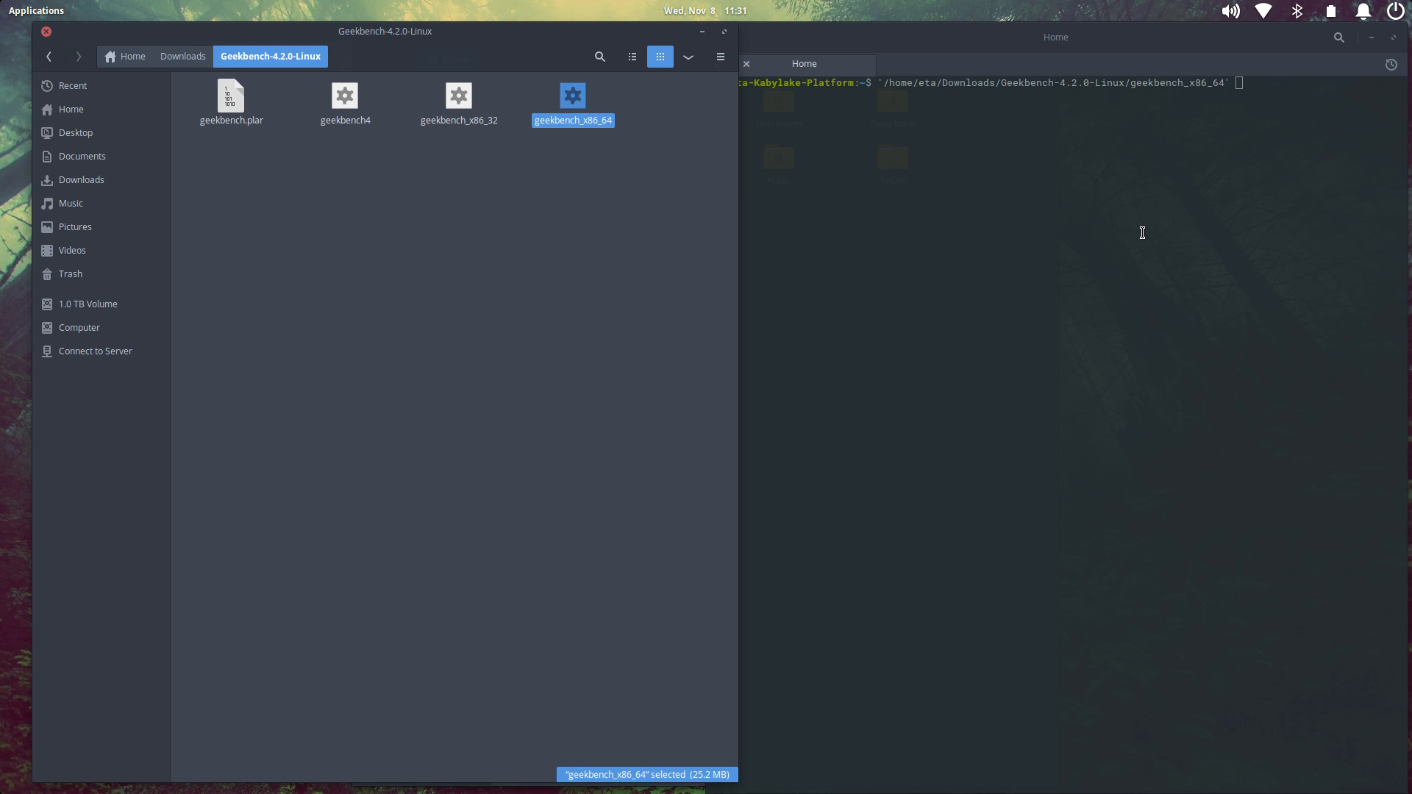
key("Return")
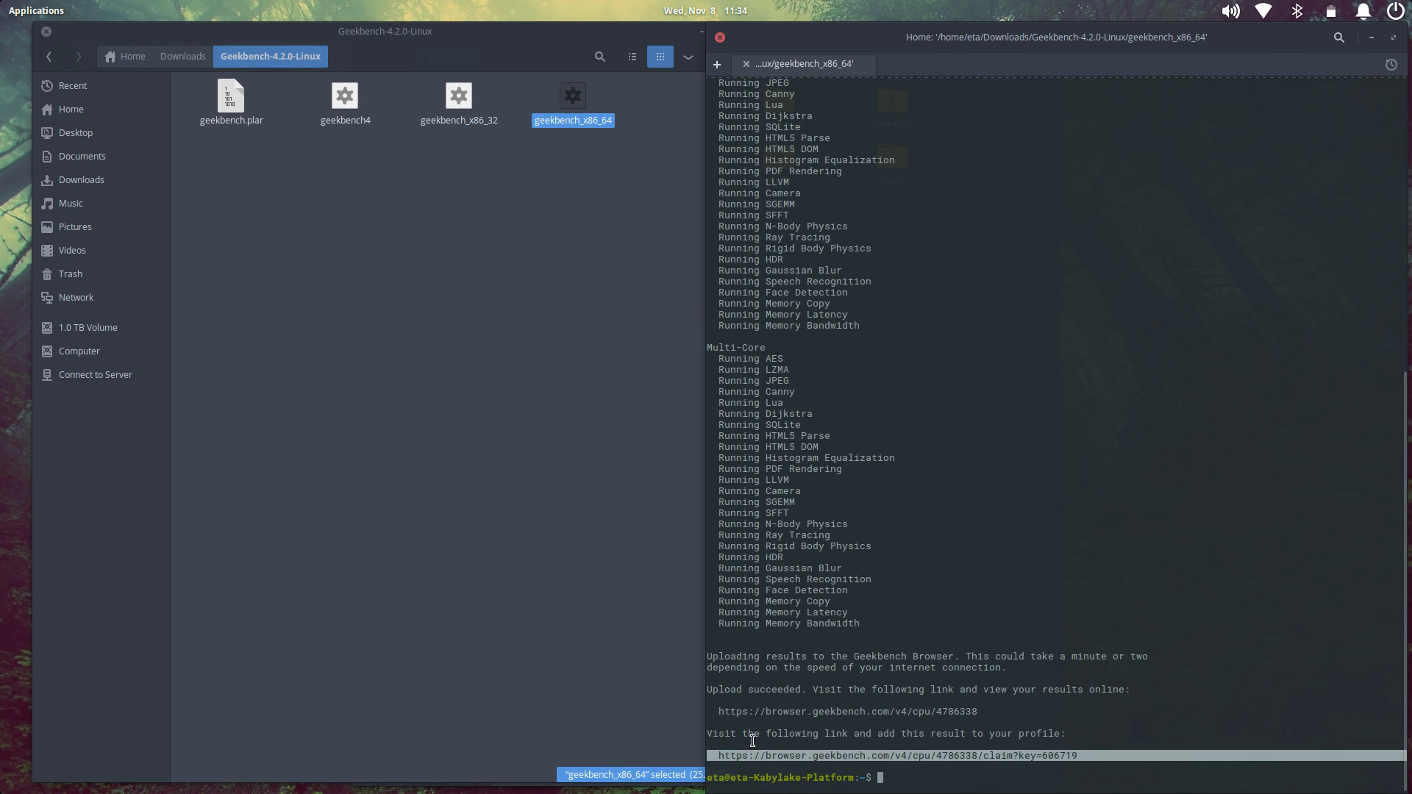
- Open the browser.geekbench.com result link from Terminal's right-click menu
right_click(753, 740)
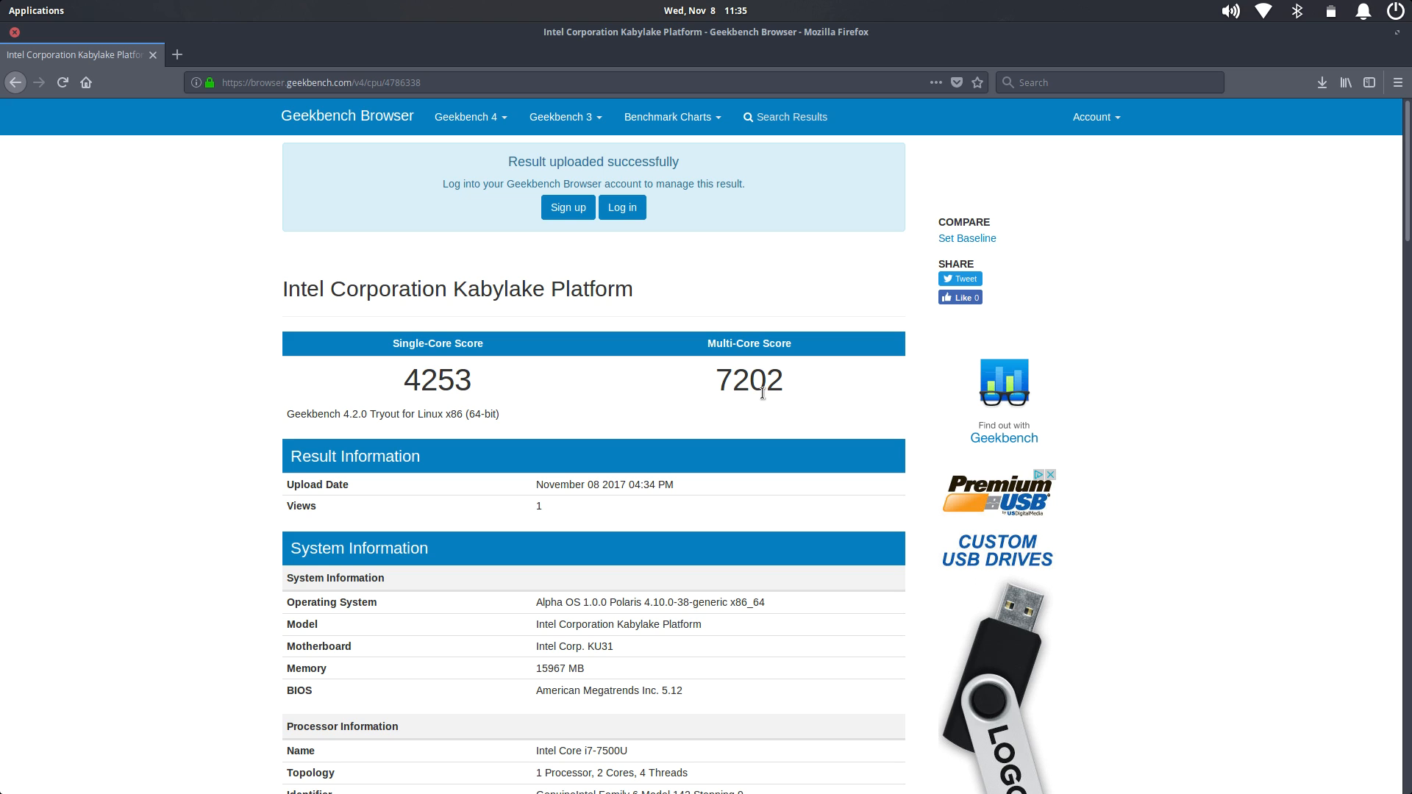
mouse_move(921, 446)
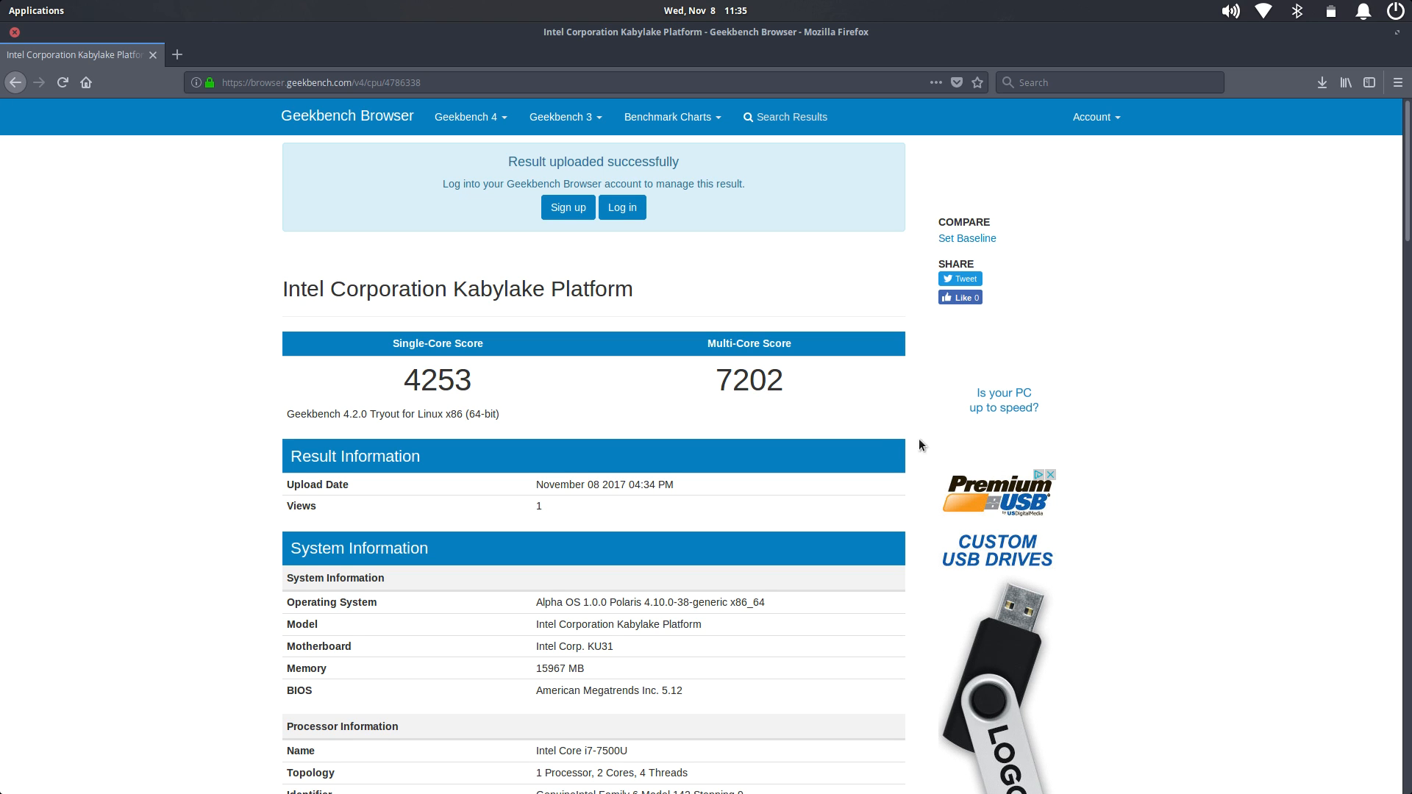
- Scroll the Geekbench result page down to the Multi-Core Score of 7202
scroll("down", 3)
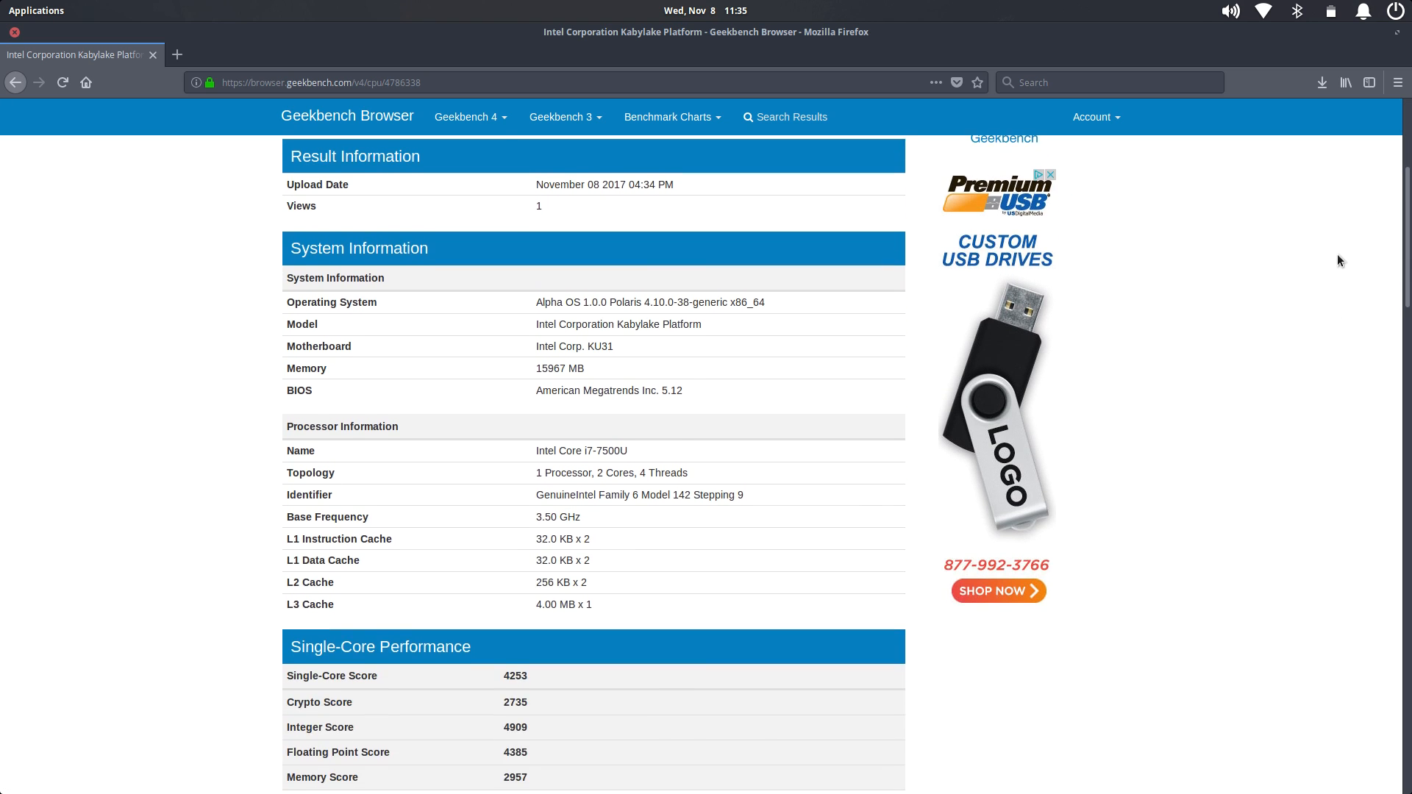
scroll("down", 3)
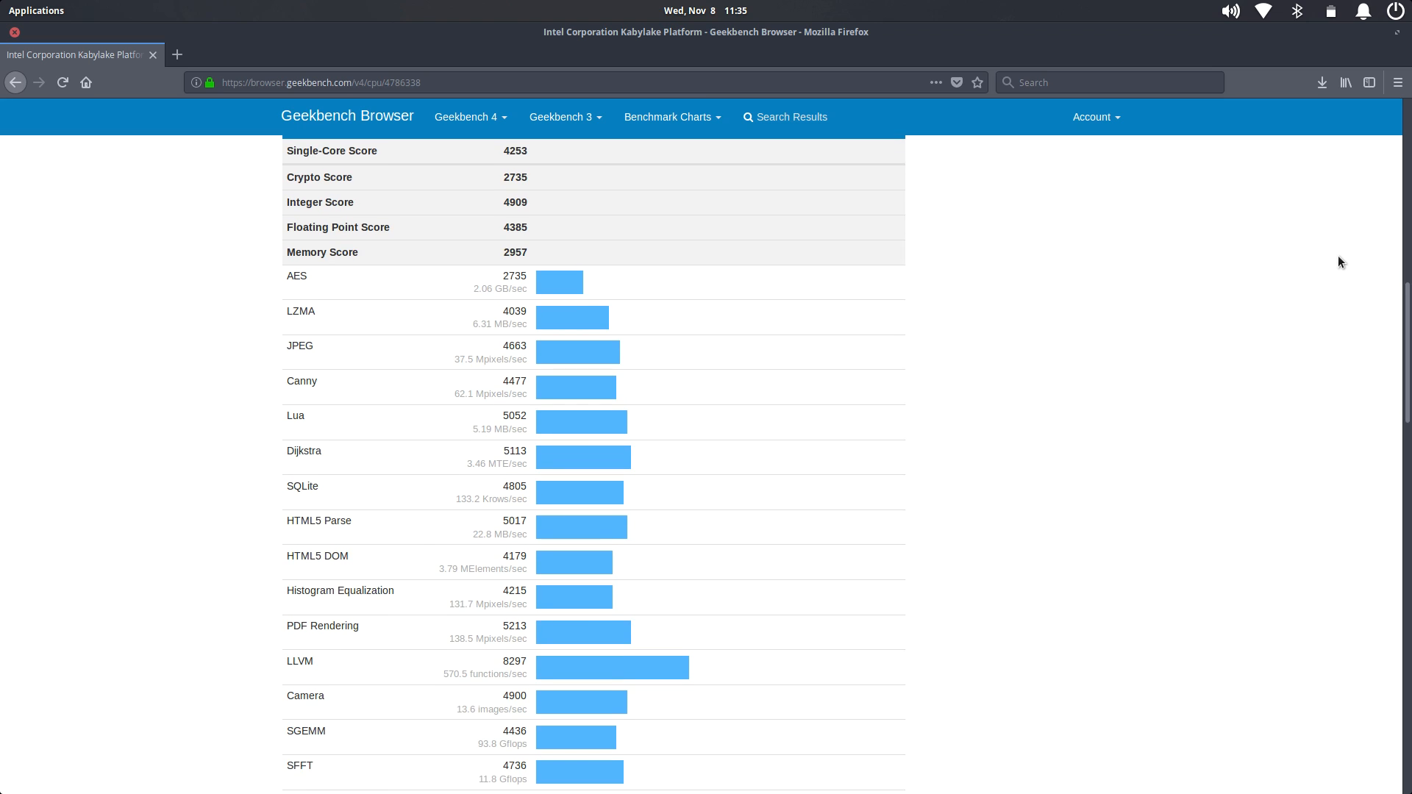
scroll("down", 3)
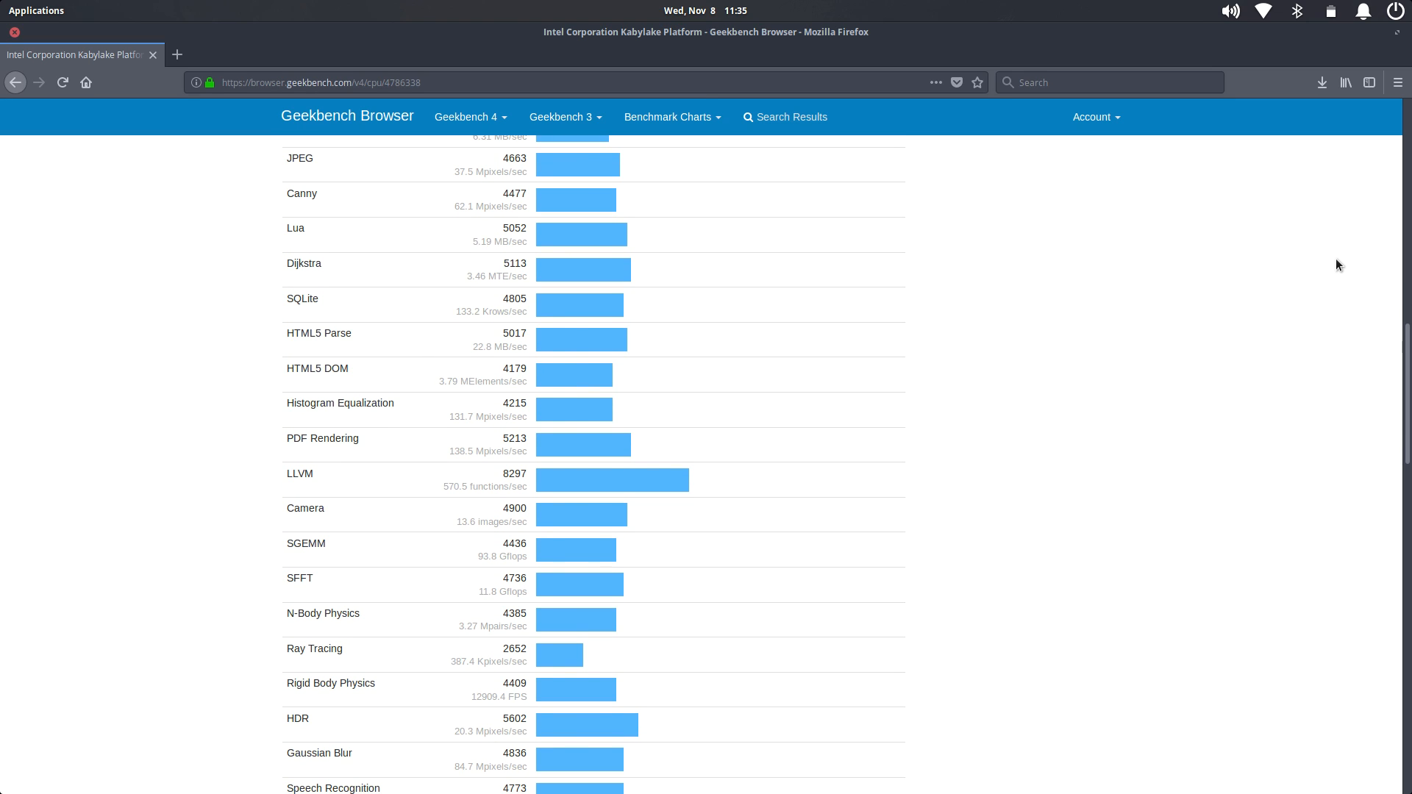
scroll("down", 3)
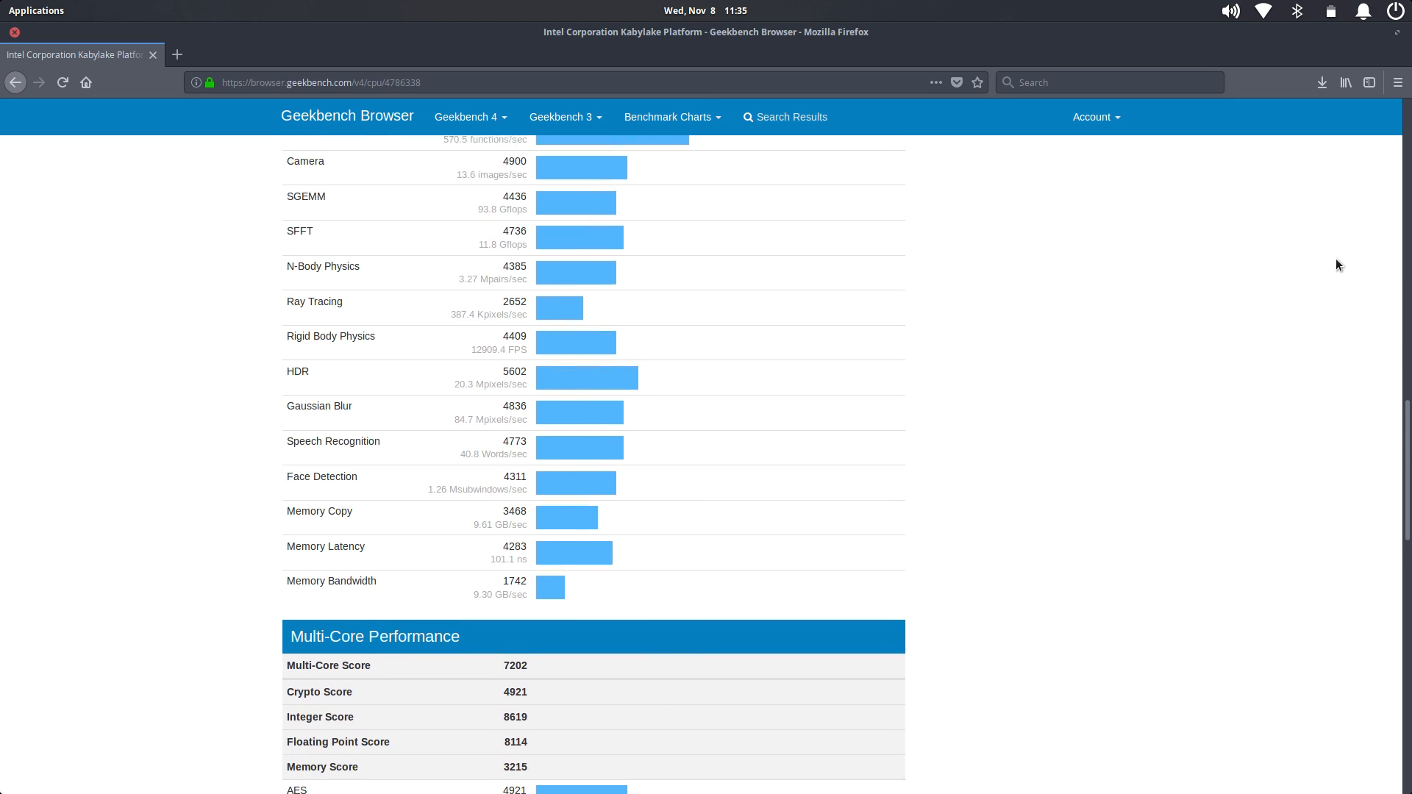
scroll("down", 3)
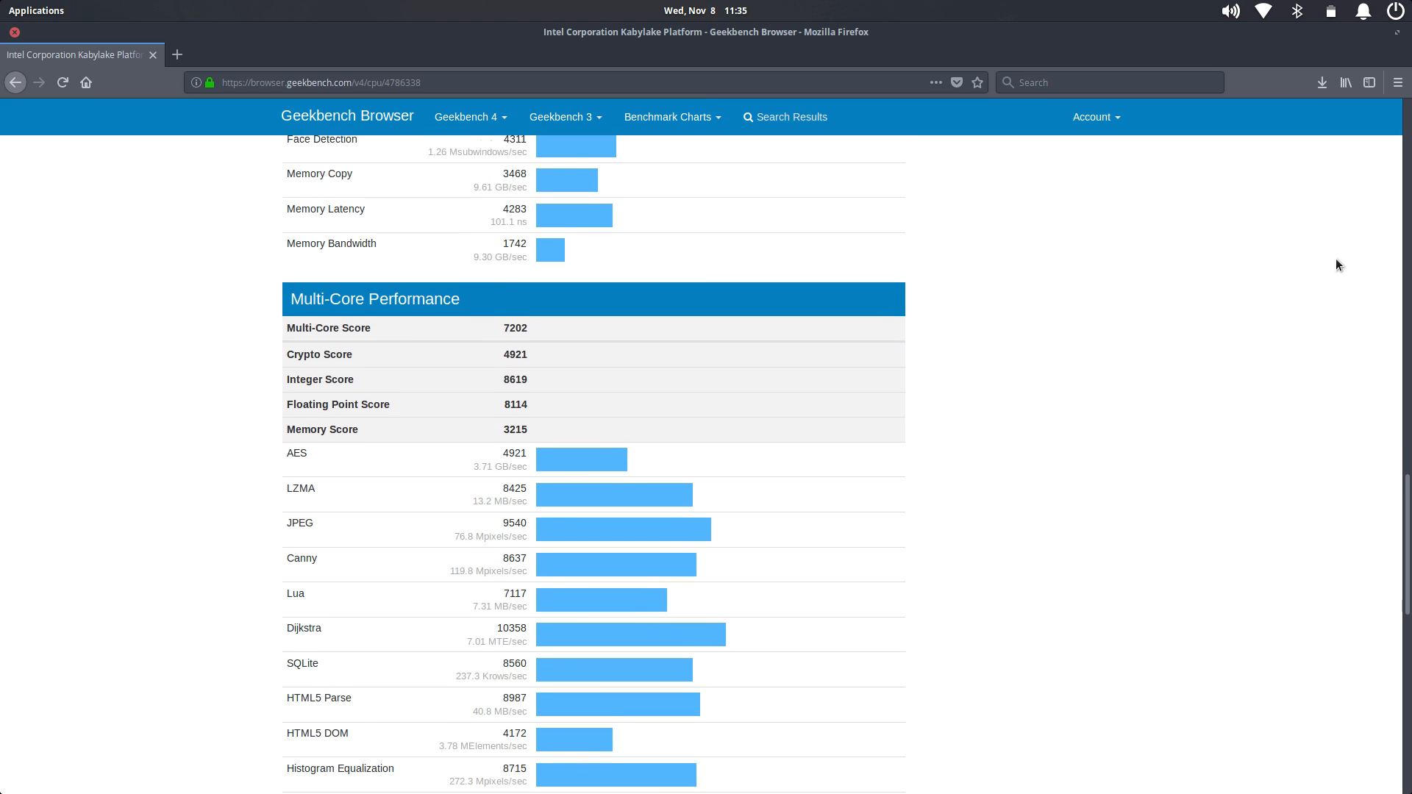
scroll("down", 3)
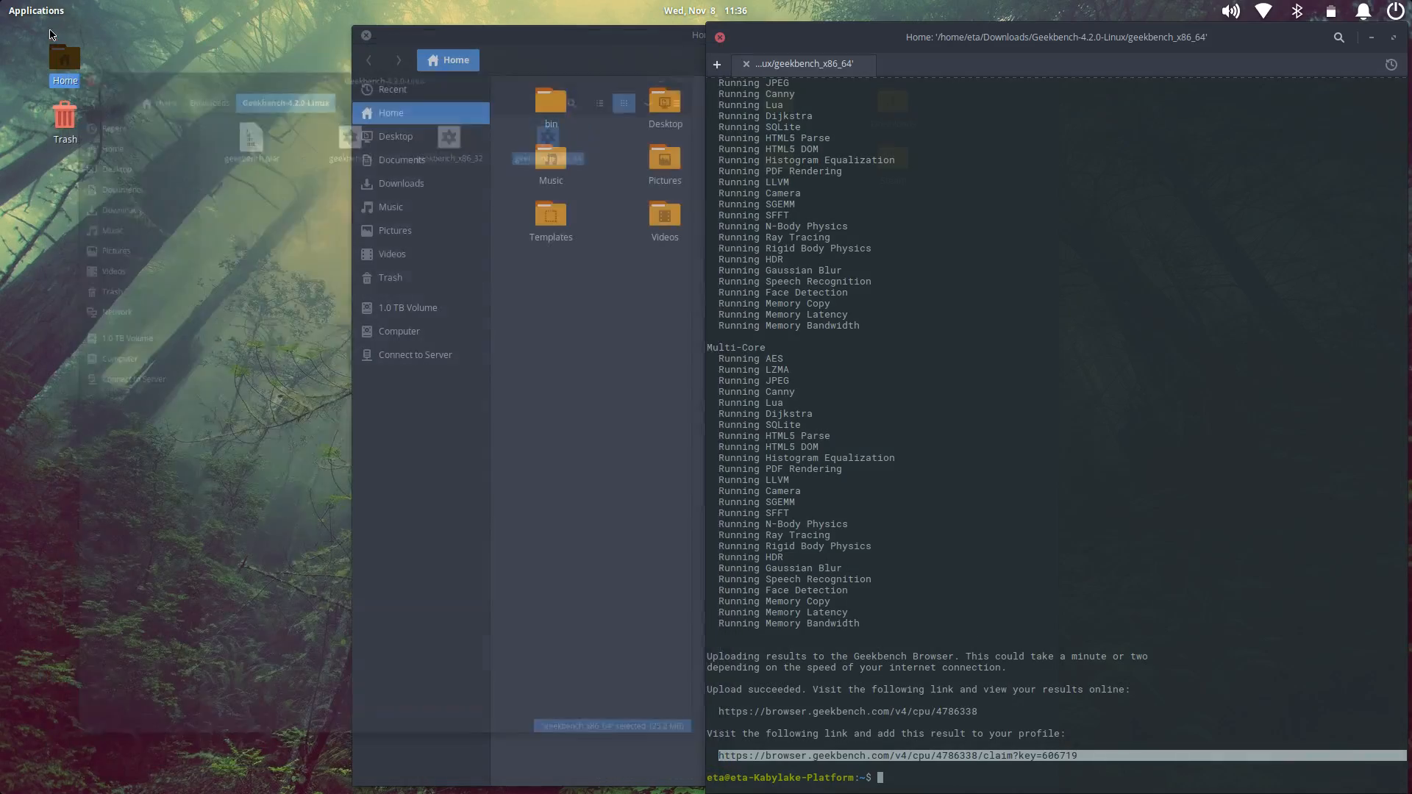
- Close both the Files window and the Terminal window
left_click(366, 35)
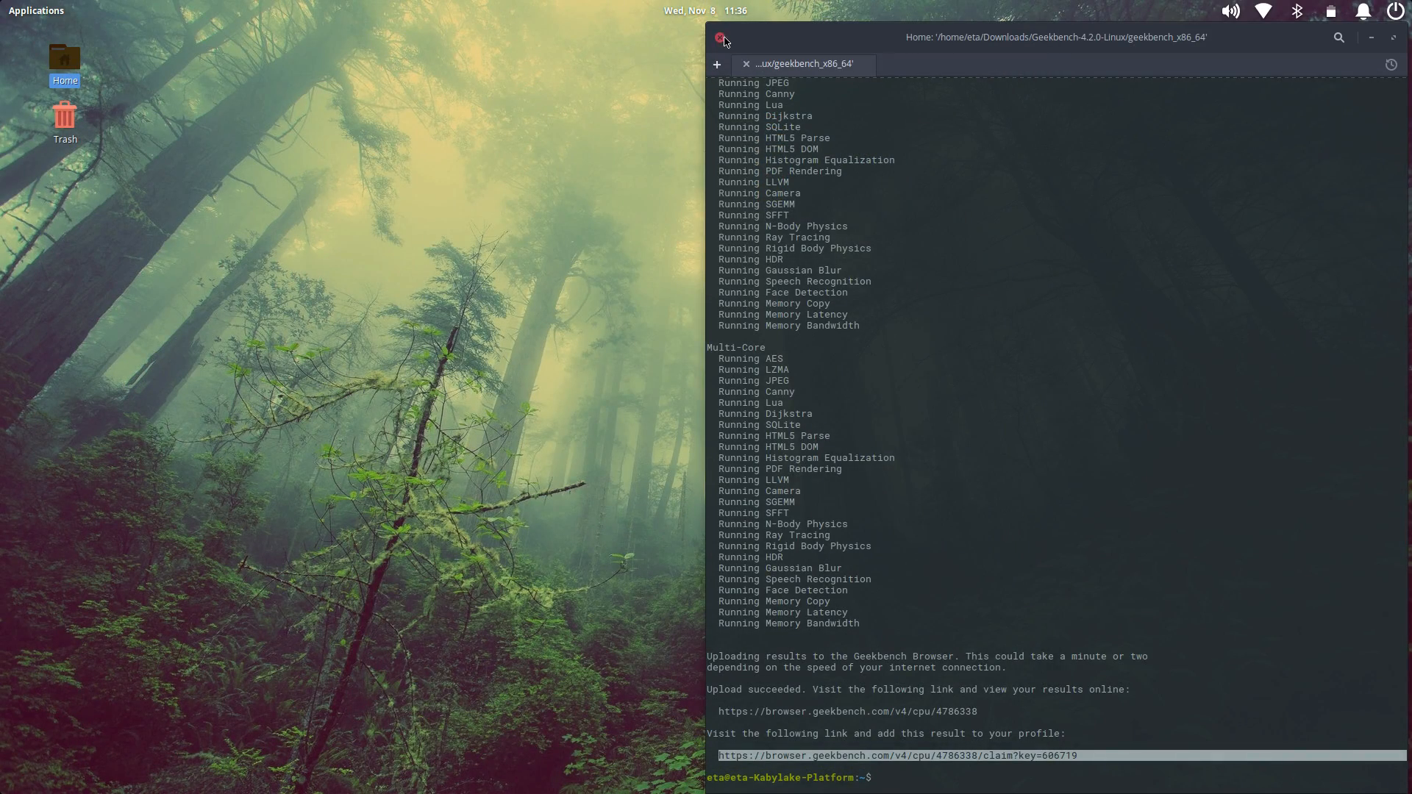
left_click(718, 37)
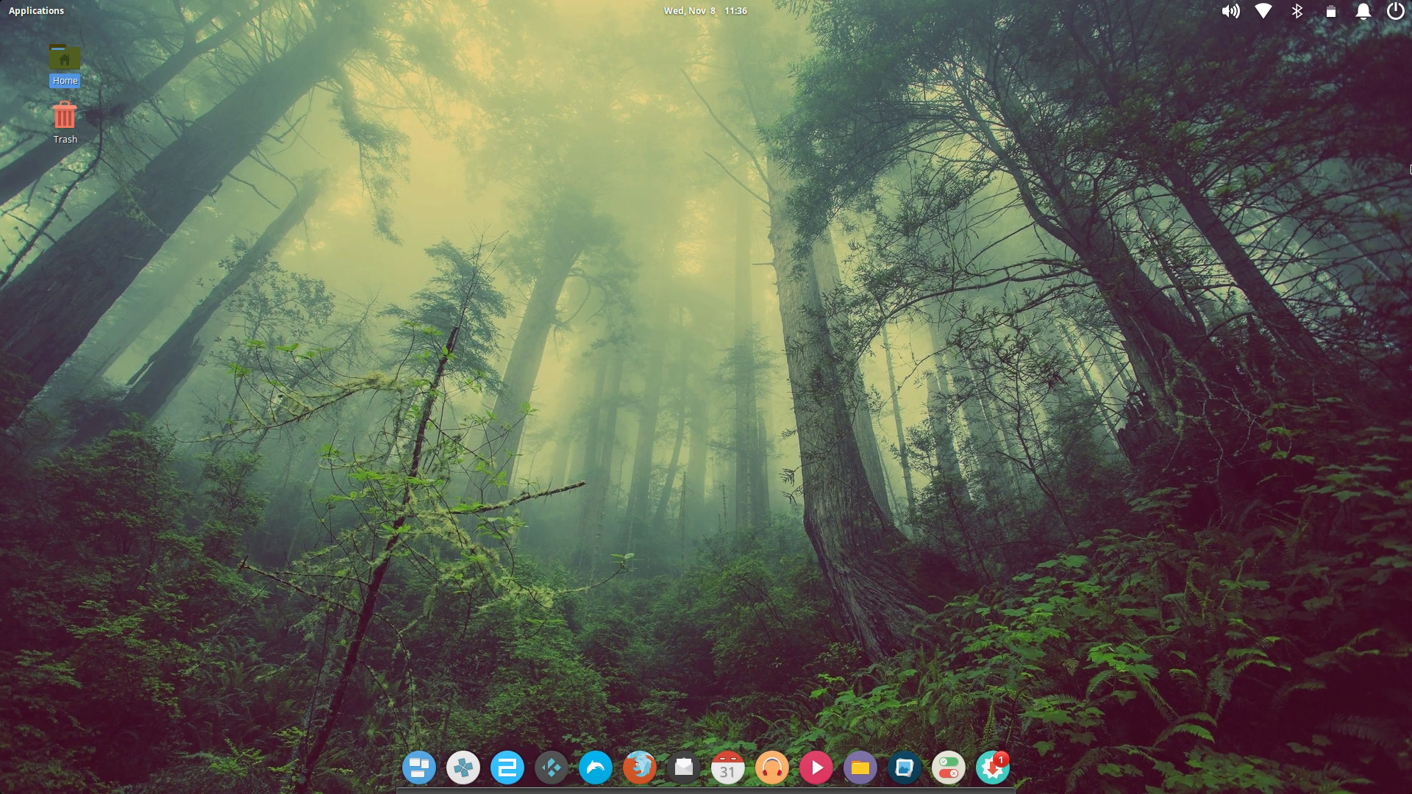
mouse_move(551, 771)
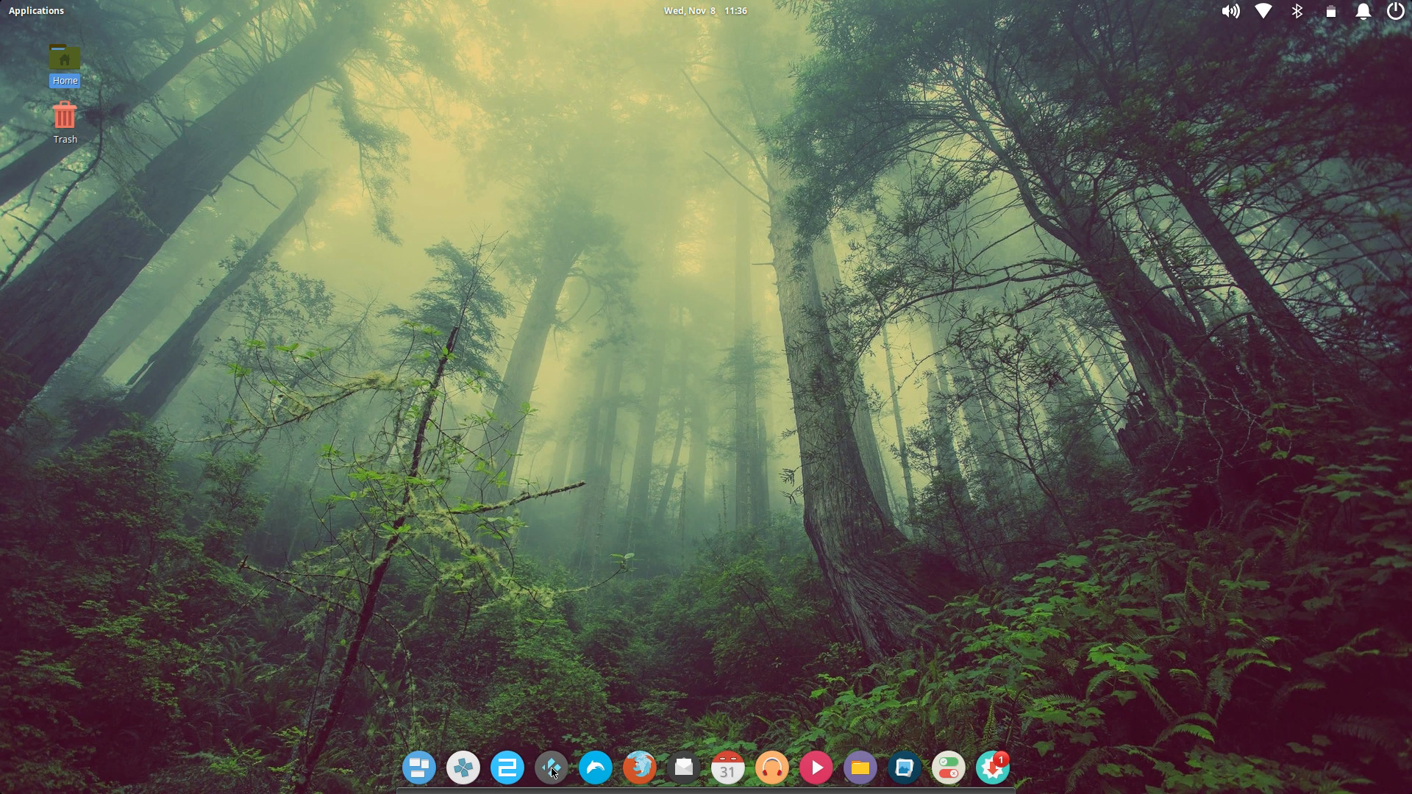
- Launch Kodi and add the home folder as a video source under Videos > Files
left_click(552, 768)
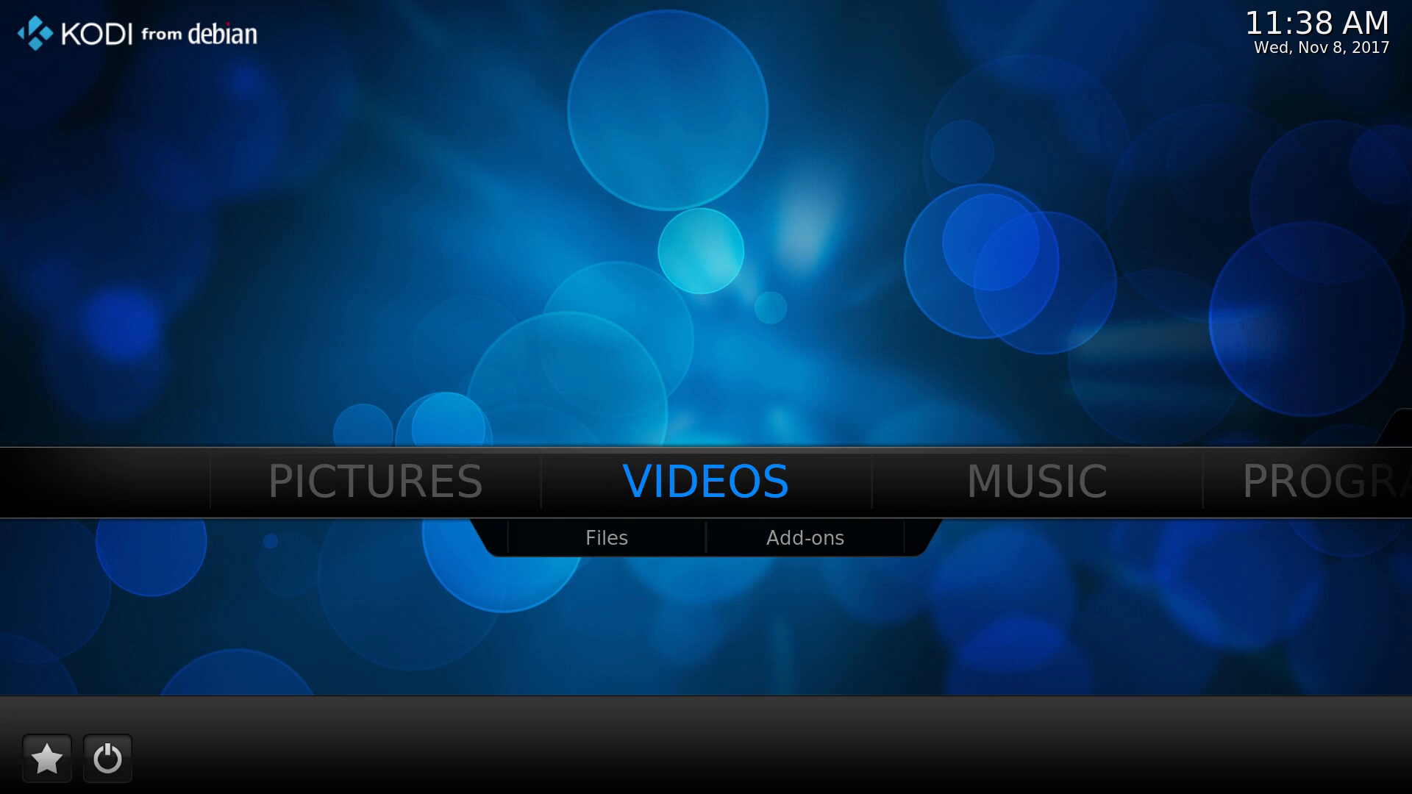
left_click(605, 538)
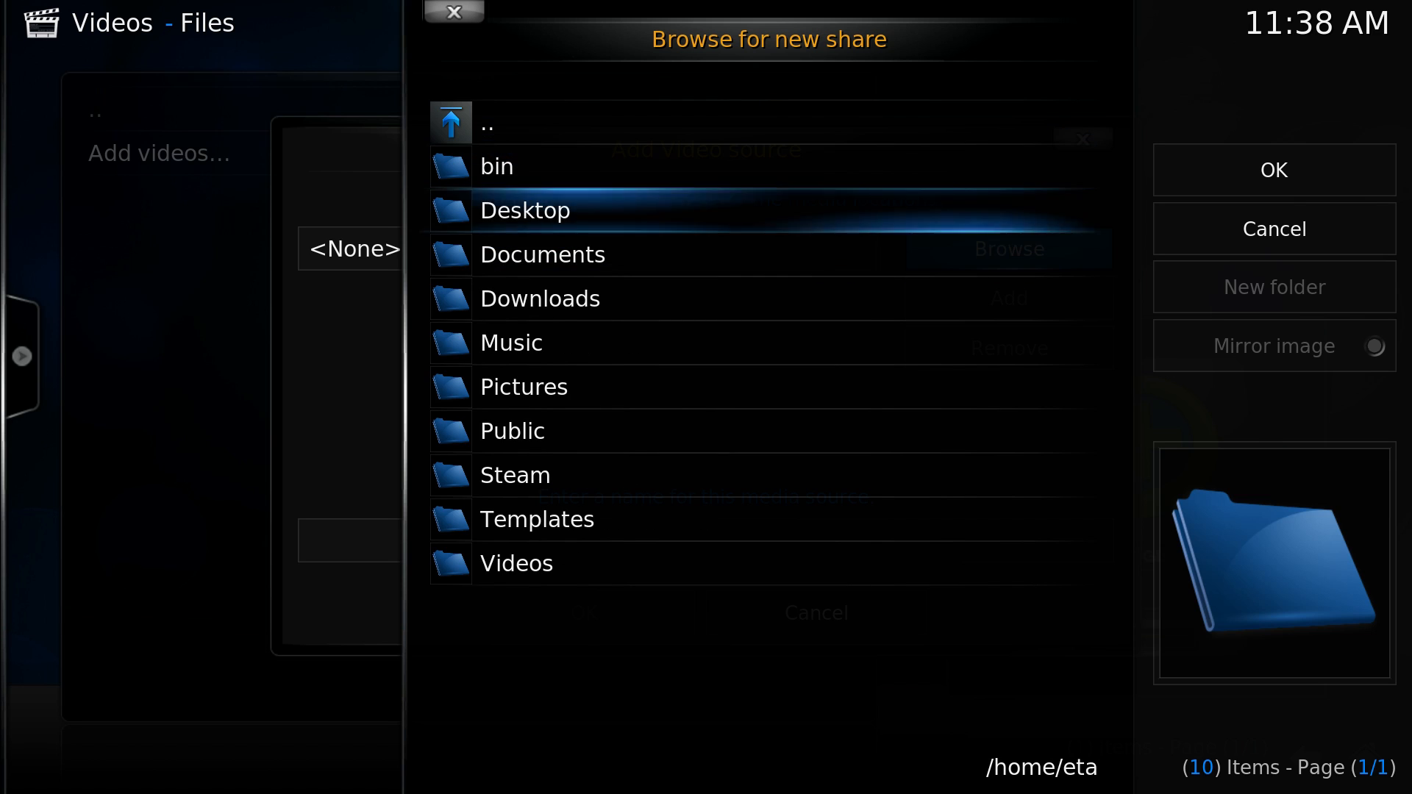
left_click(1274, 169)
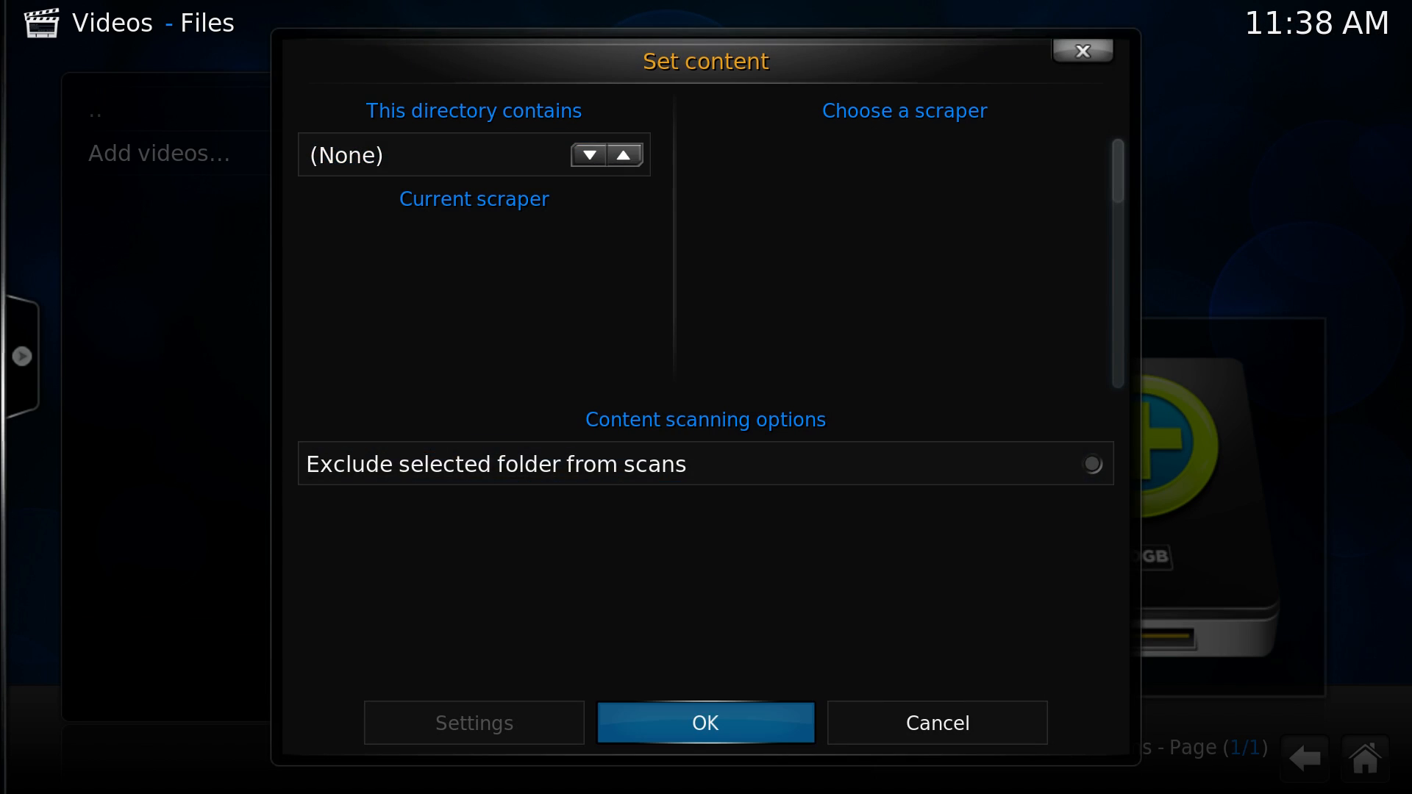
left_click(704, 723)
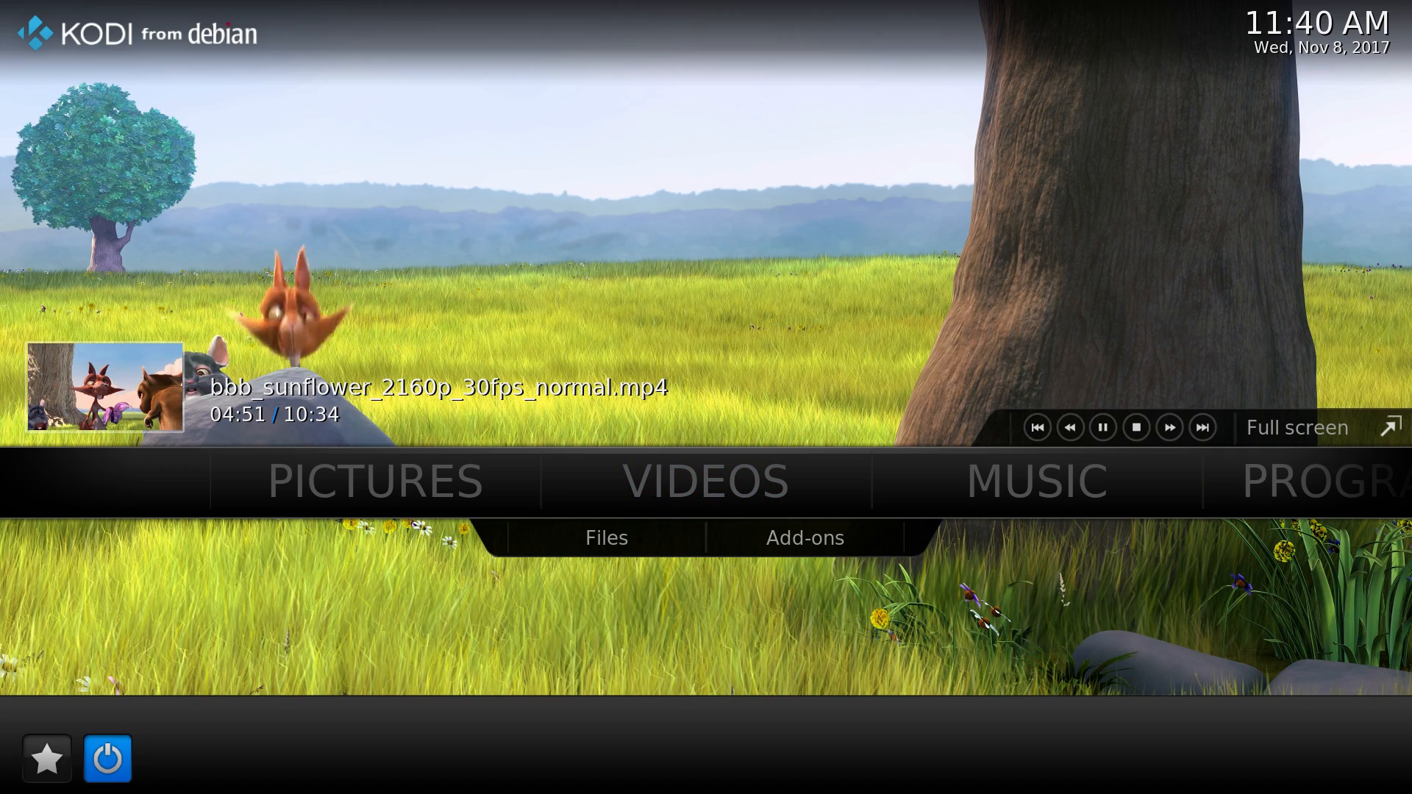
- Exit Kodi from its power menu and start SOULCALIBUR2 in Dolphin
left_click(108, 759)
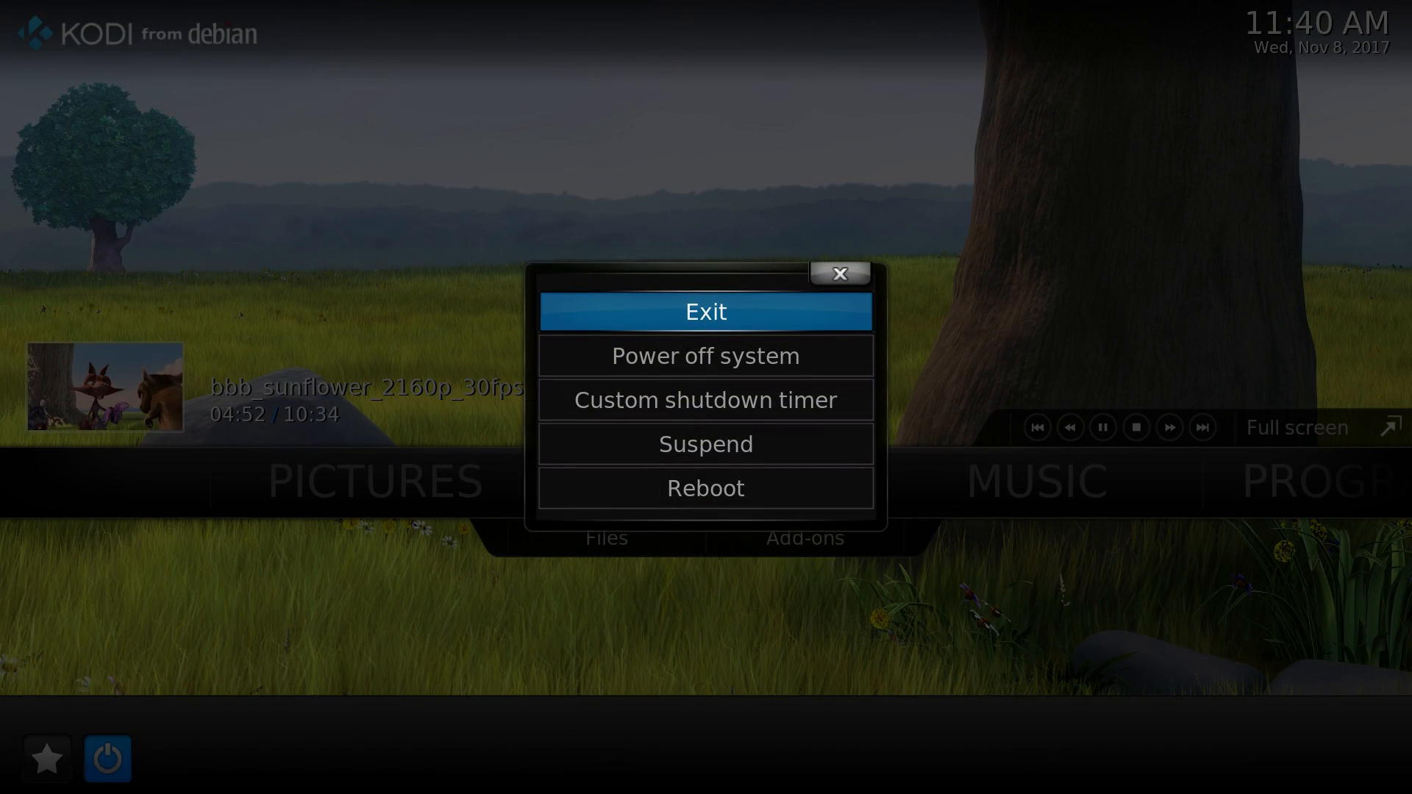
left_click(706, 312)
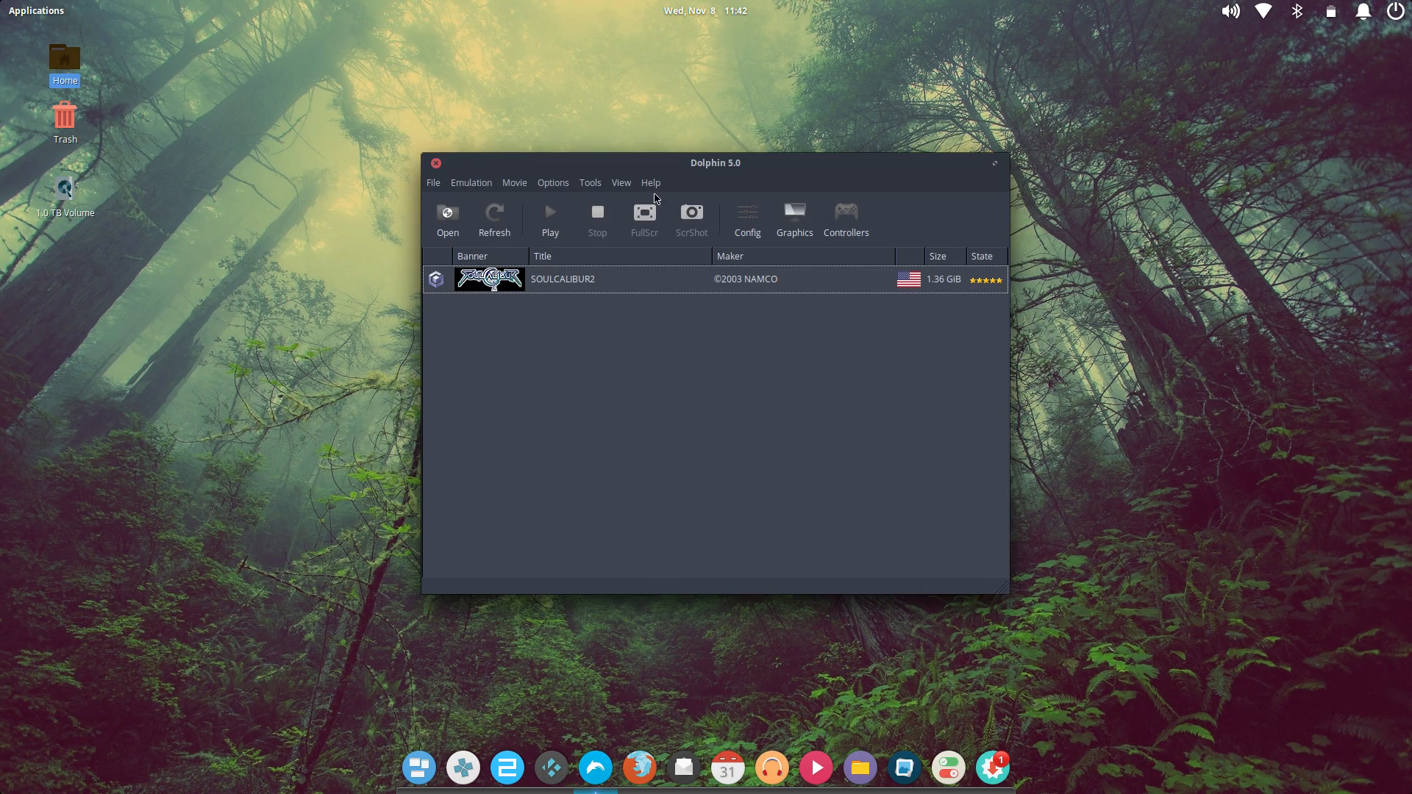
left_click(576, 279)
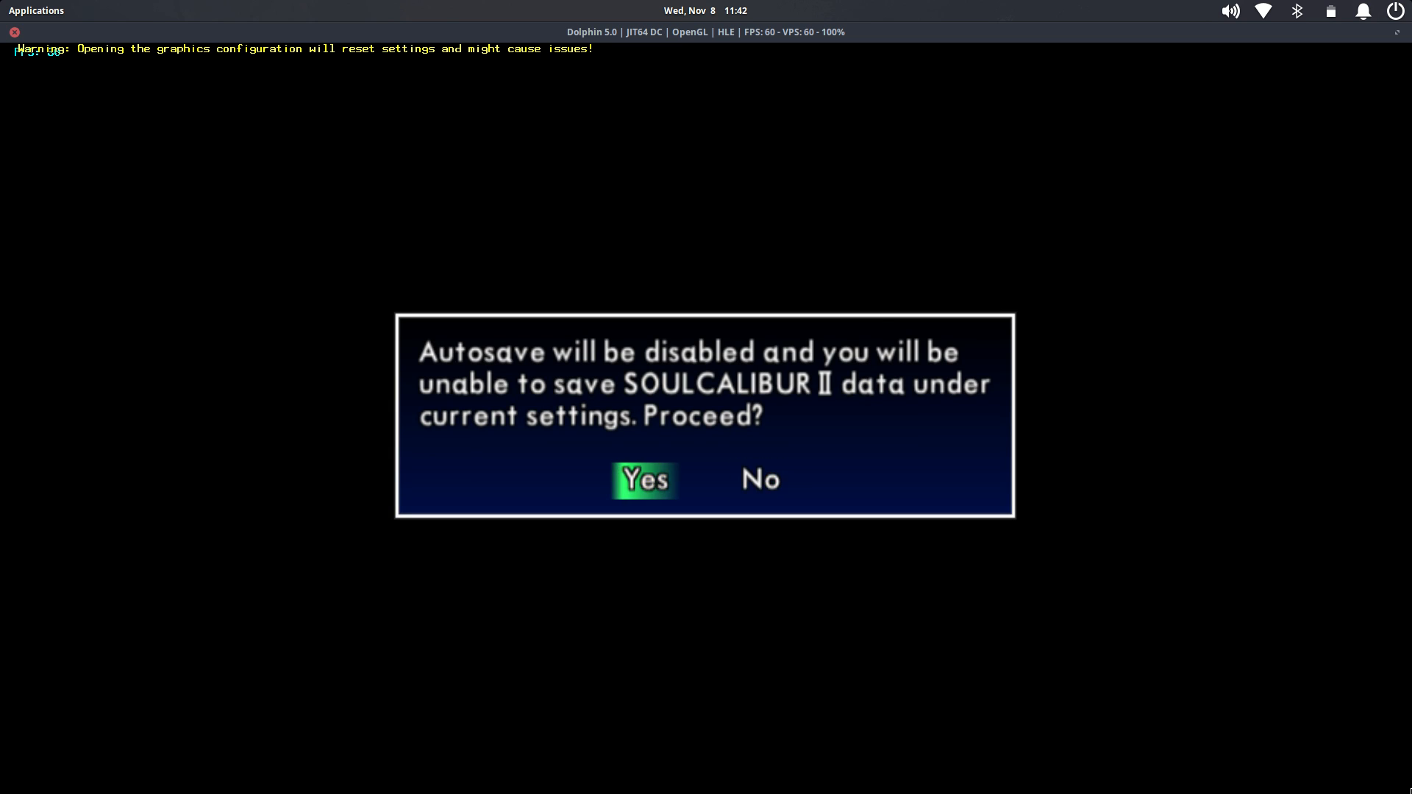
- Accept Dolphin's prompt to continue SOULCALIBUR II without autosave
left_click(643, 479)
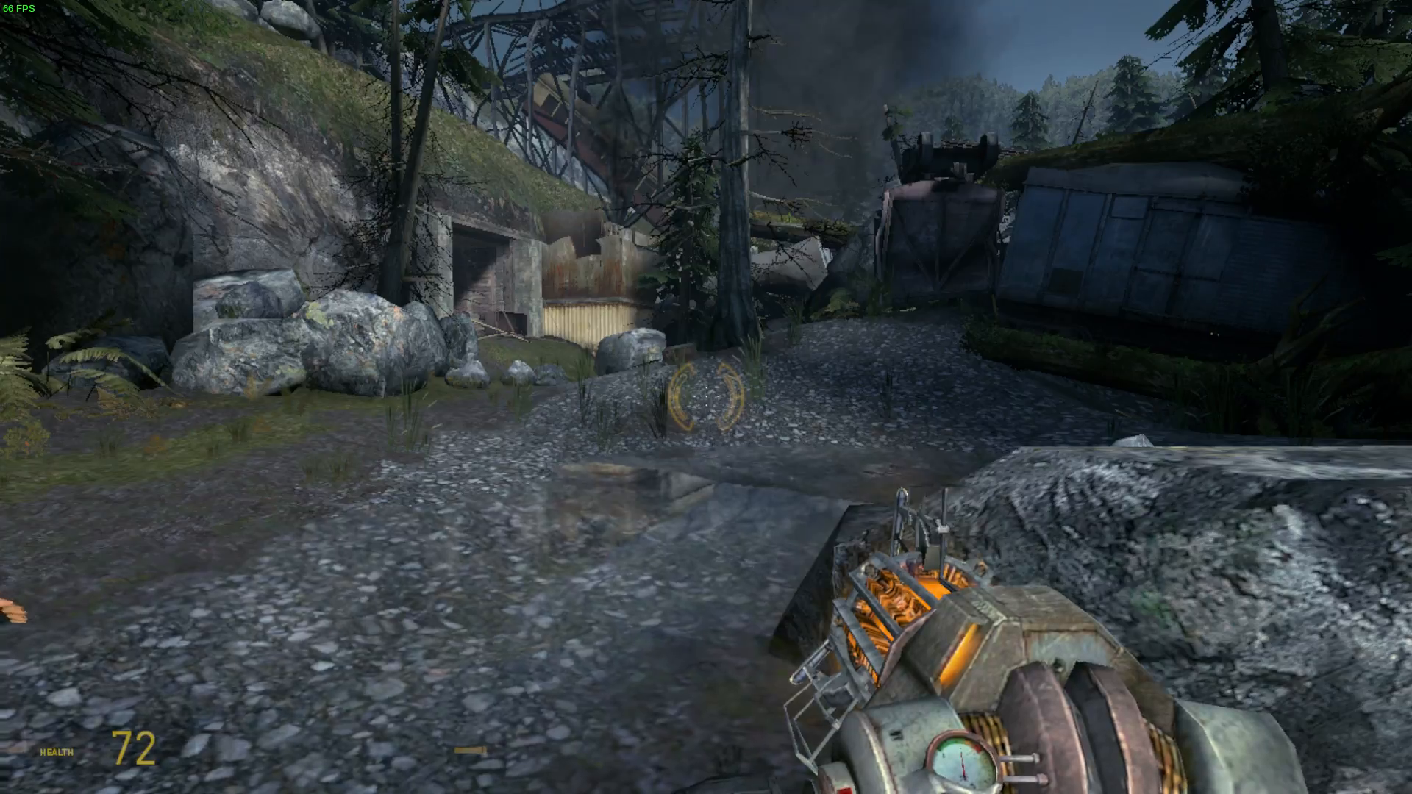
mouse_move(702, 403)
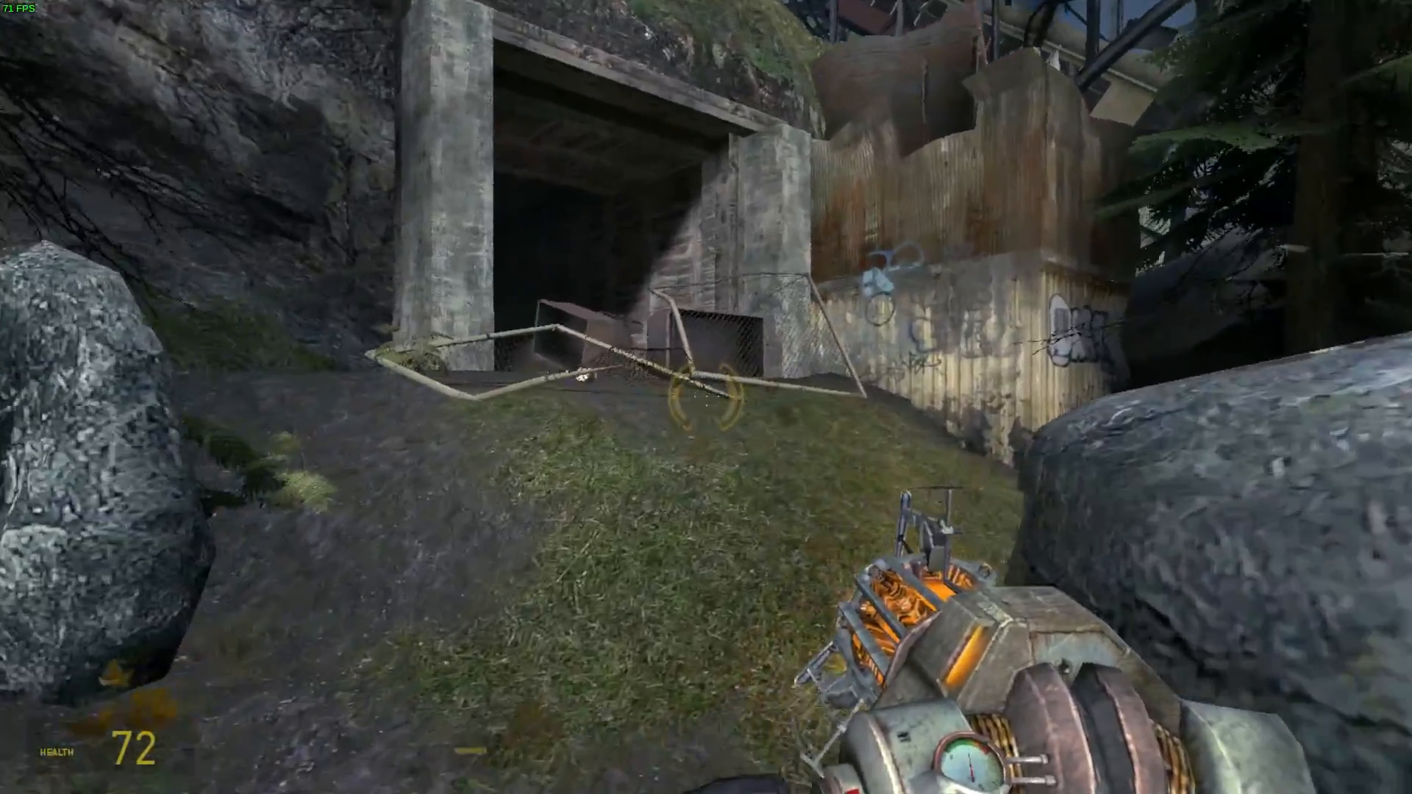
- Walk through the shed, shift the crate with the gravity gun, and reach the shack door
key("w")
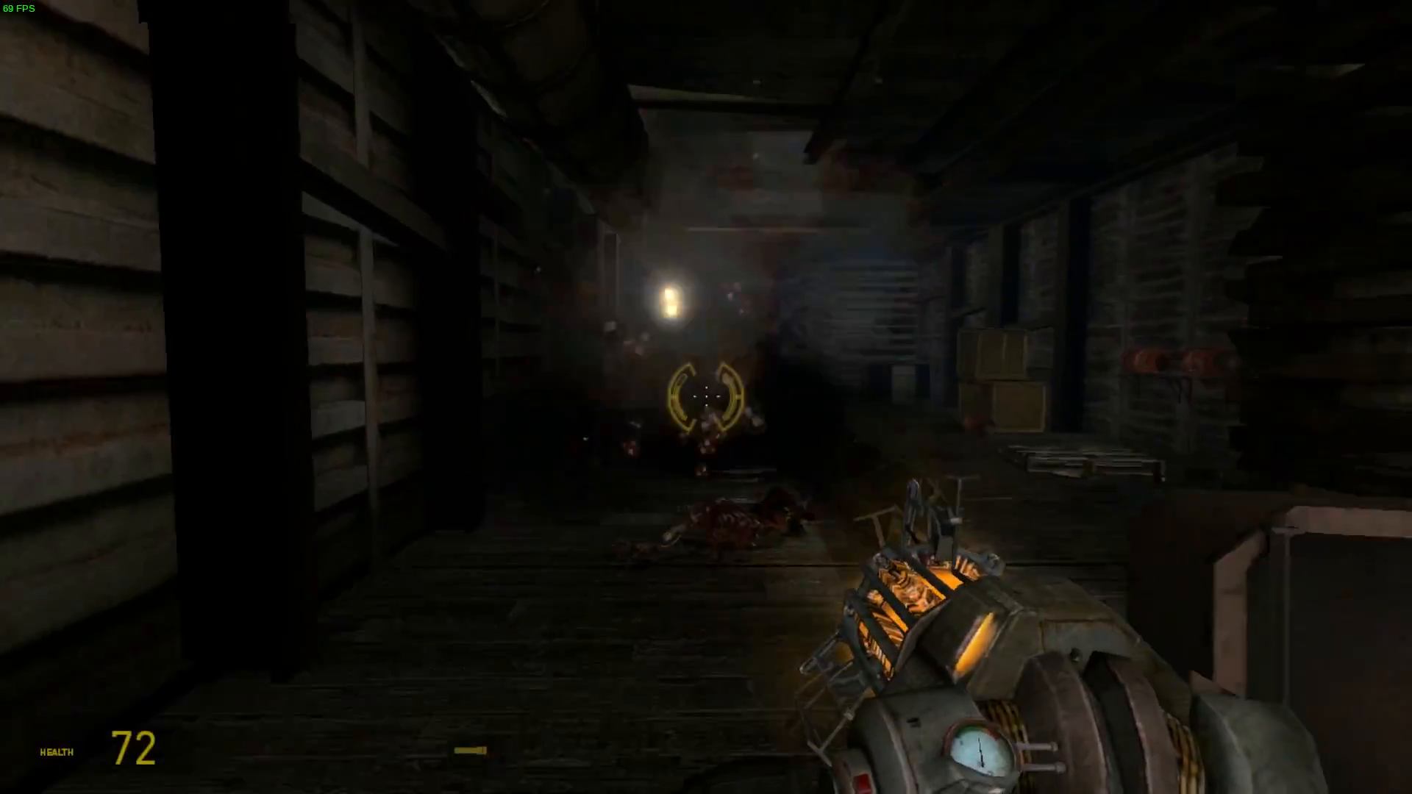
left_click(700, 399)
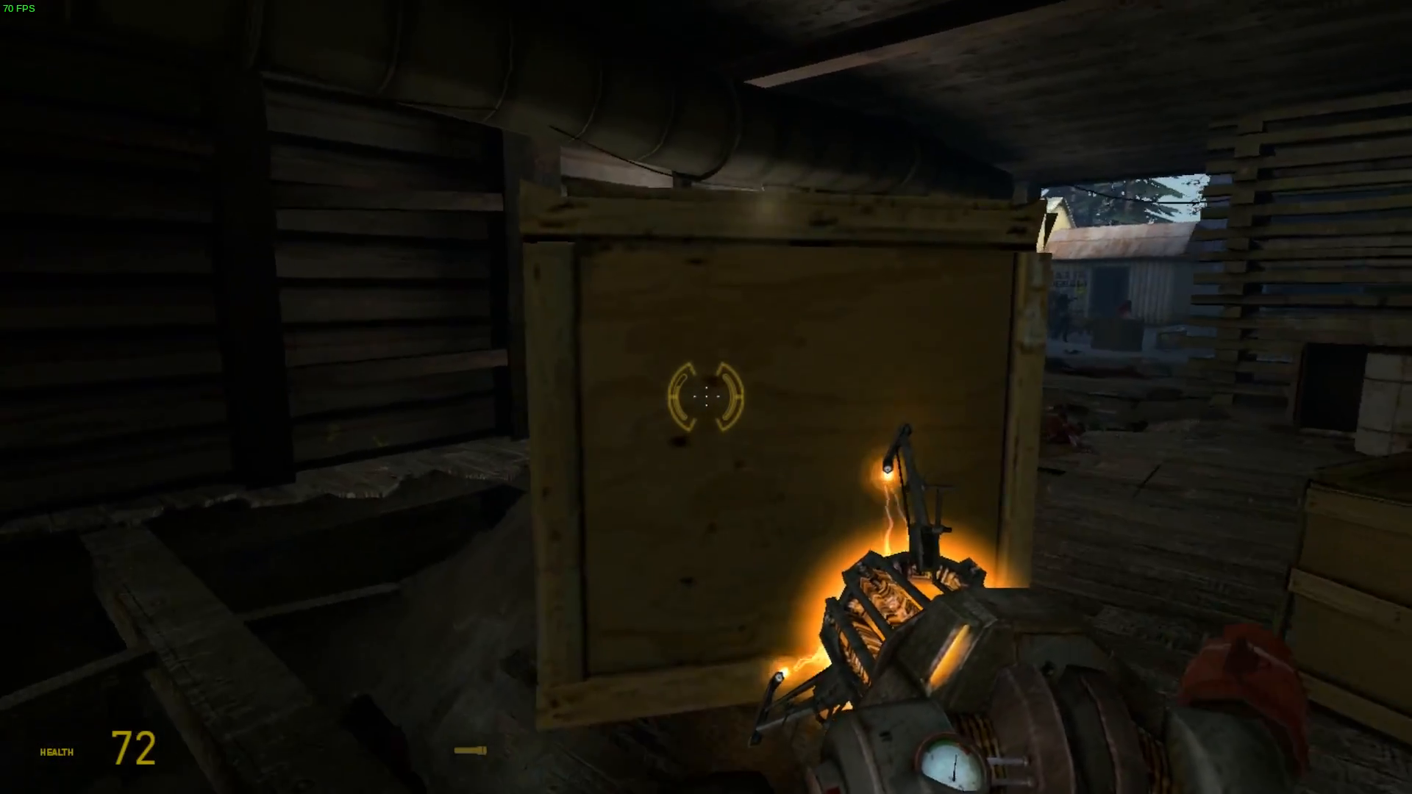
left_click(706, 400)
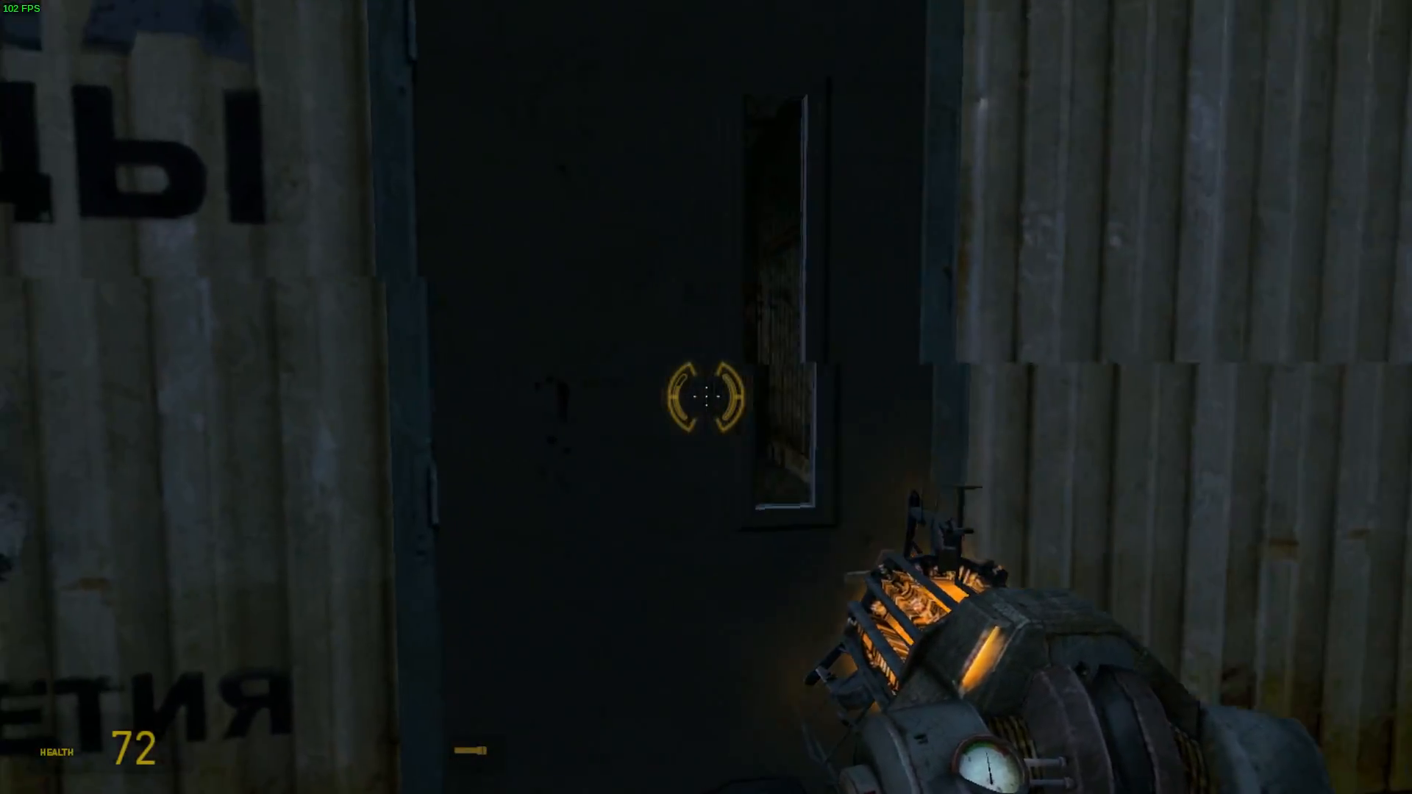
scroll("down", 3)
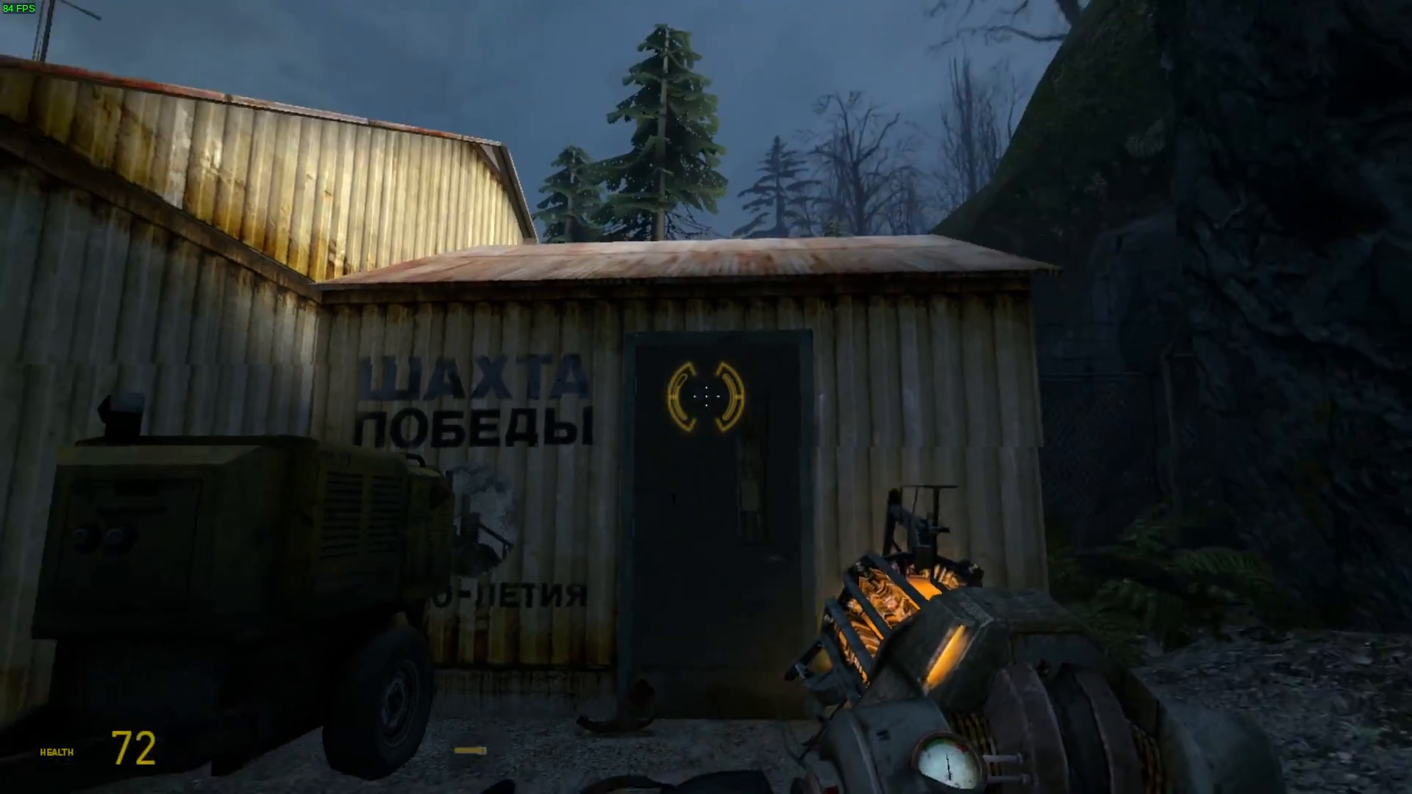